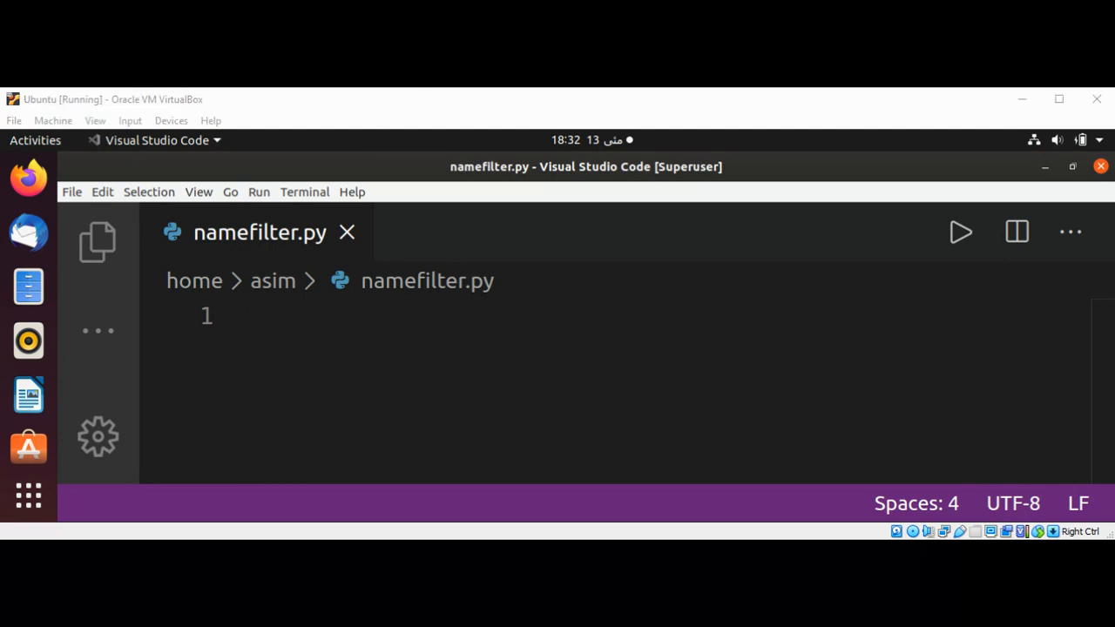
mouse_move(342, 323)
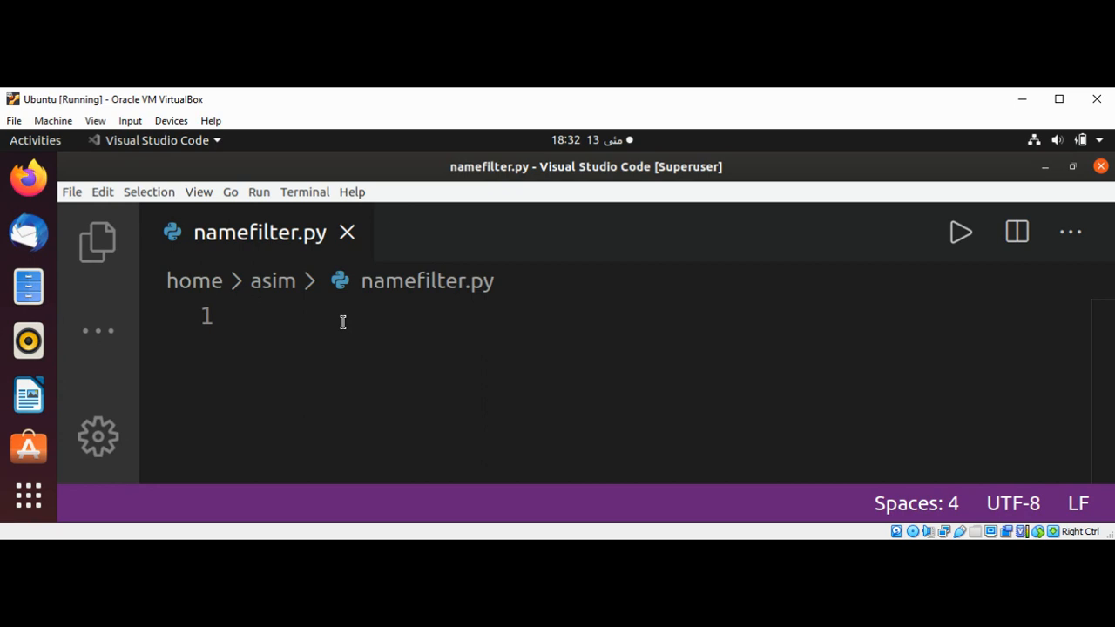
Type the note "*Tyson or Tyson*" on line 1 of namefilter.py.
text(*)
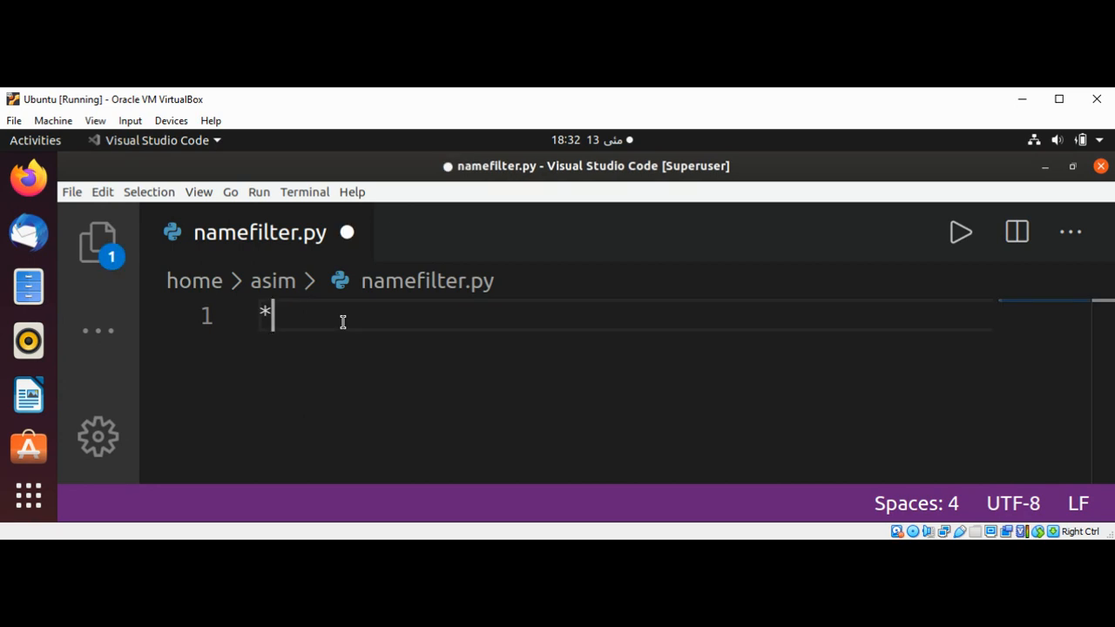
text(Tyson)
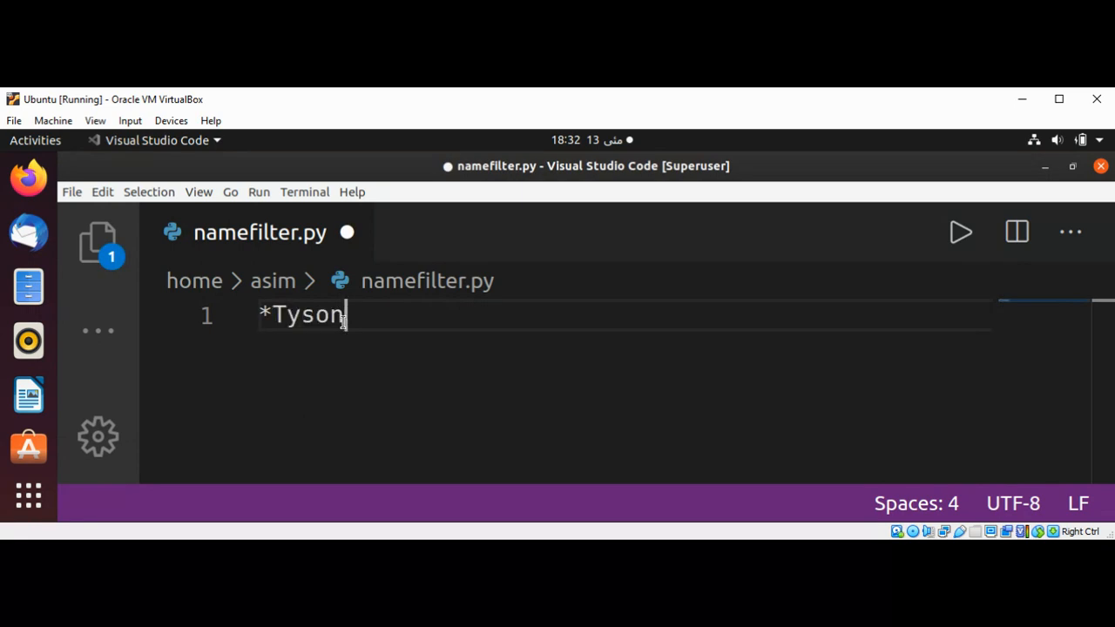
text(or)
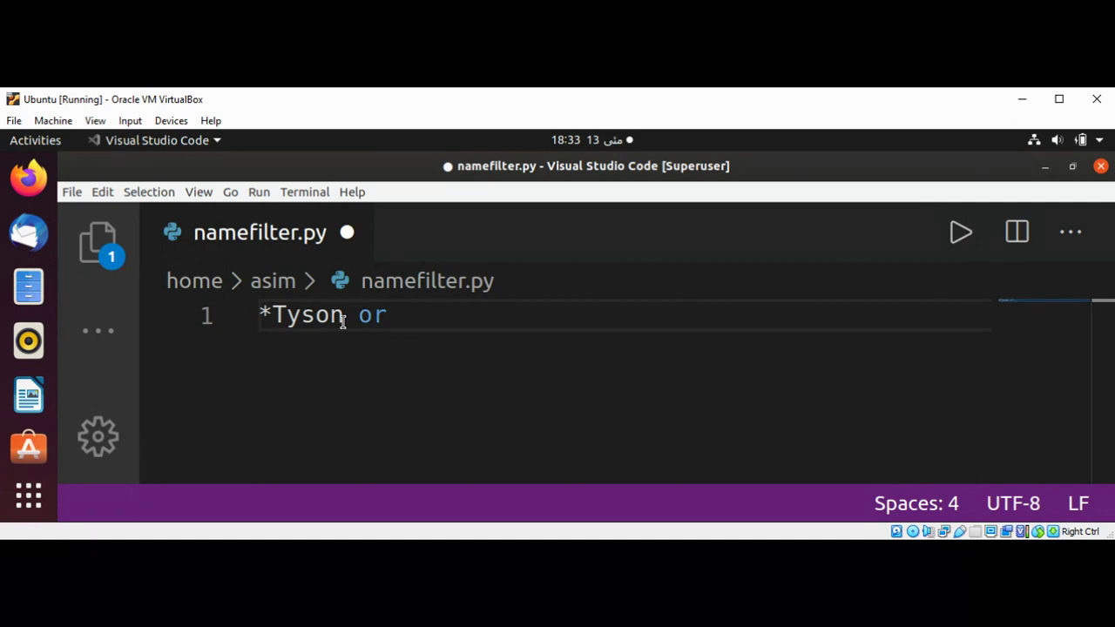
text(Tys)
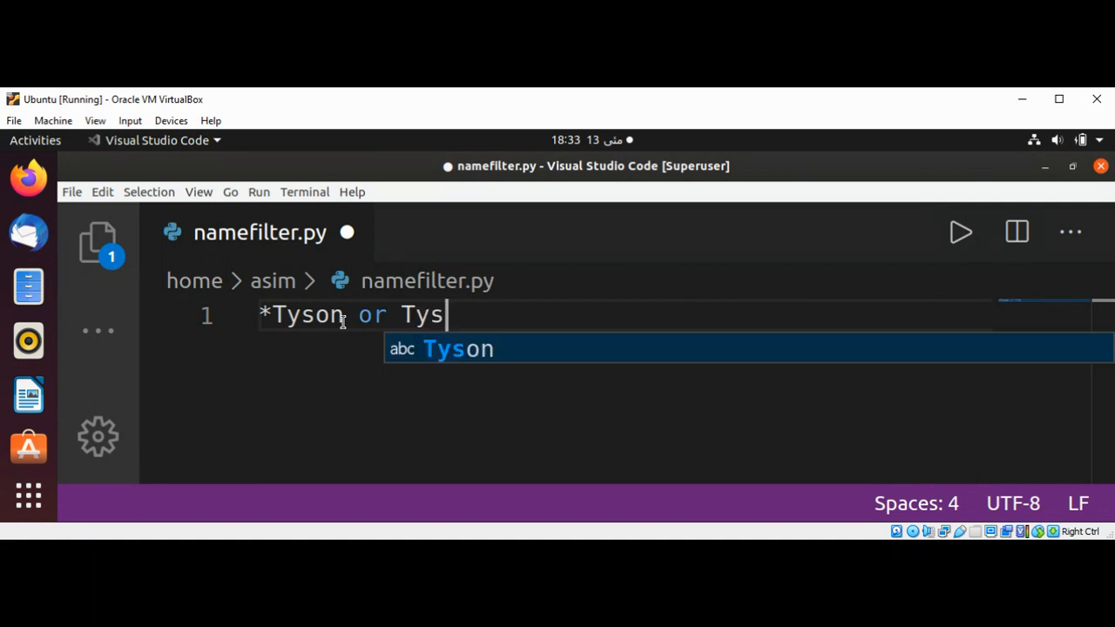
text(on)
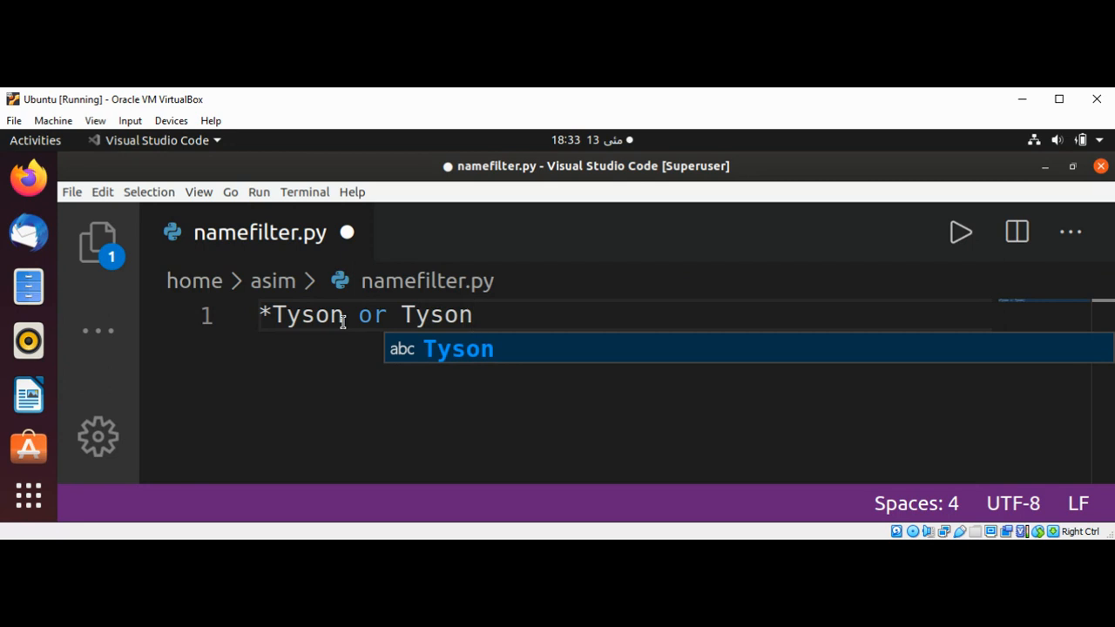
text(*)
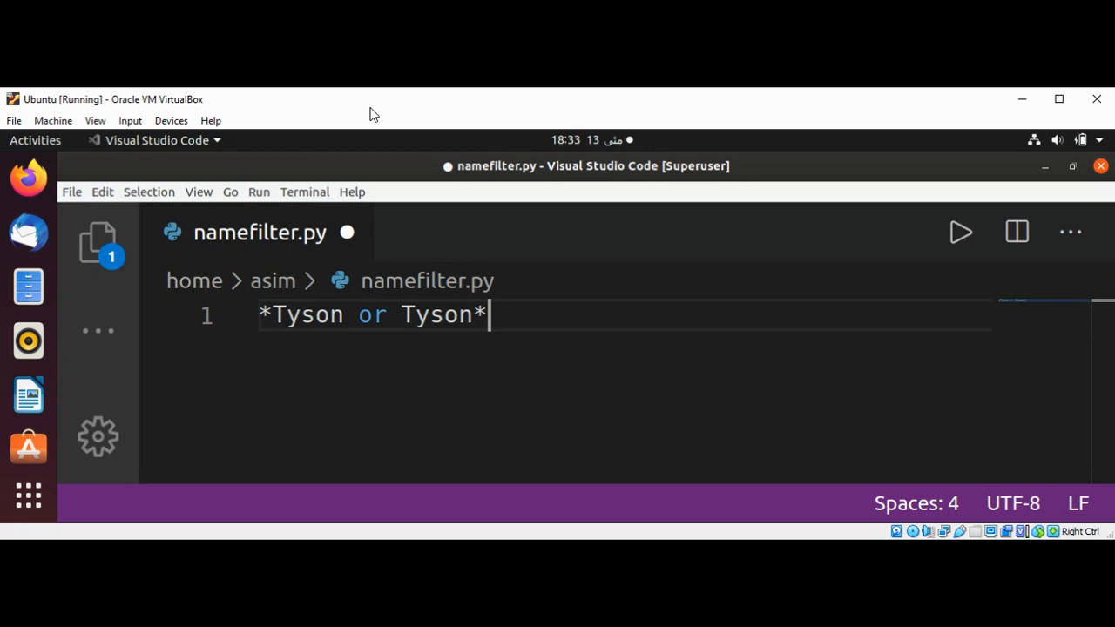
mouse_move(380, 112)
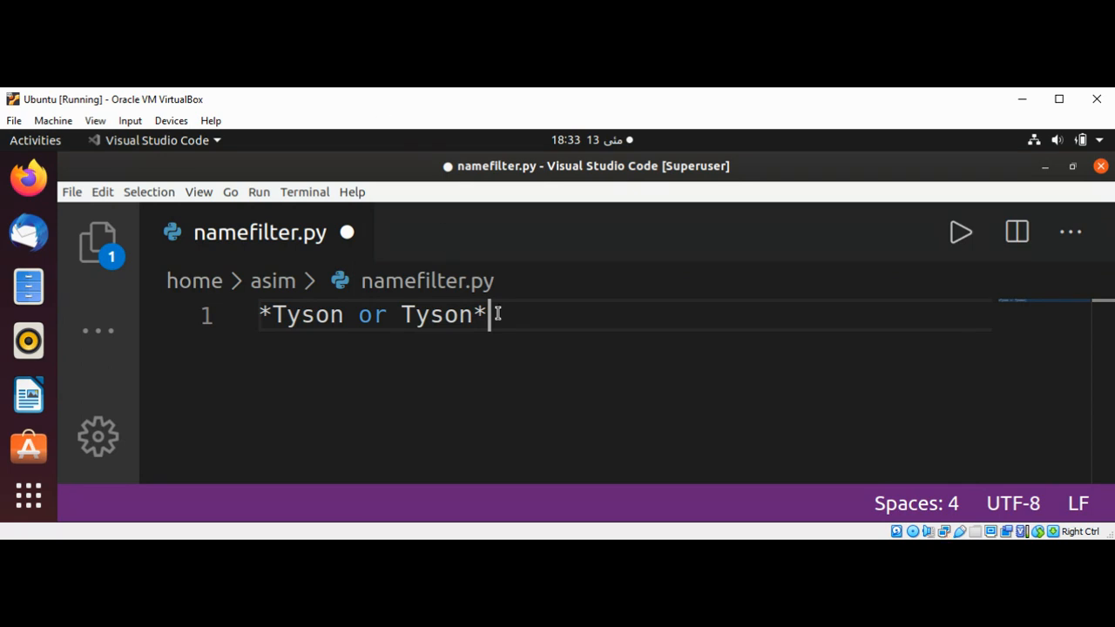
Select and delete the "*Tyson or Tyson*" note, leaving namefilter.py empty.
key(ctrl+a)
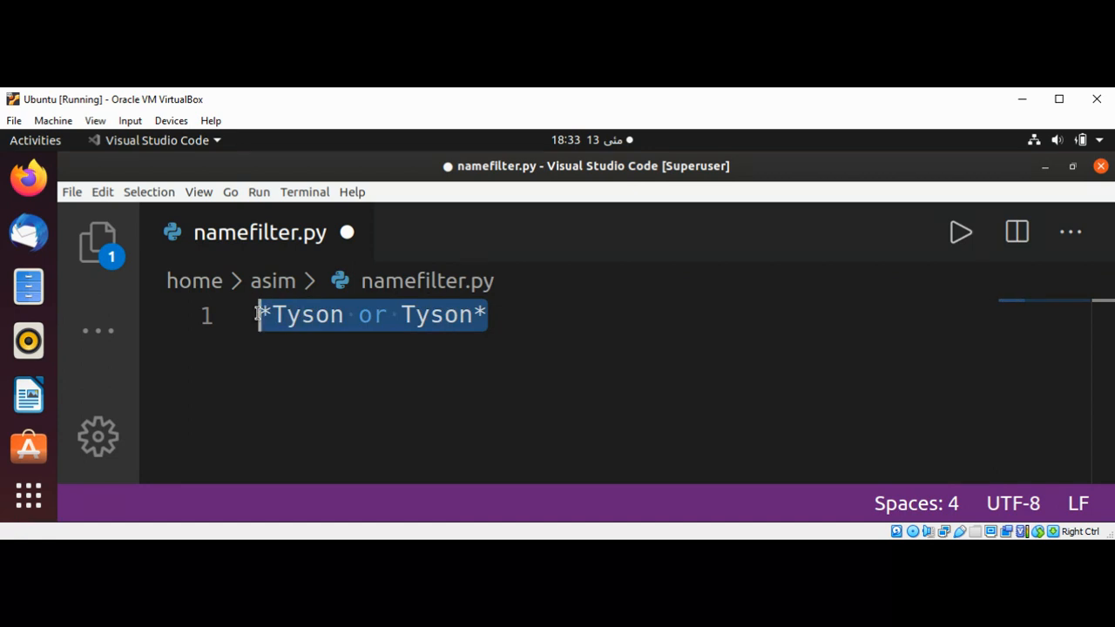
key(Delete)
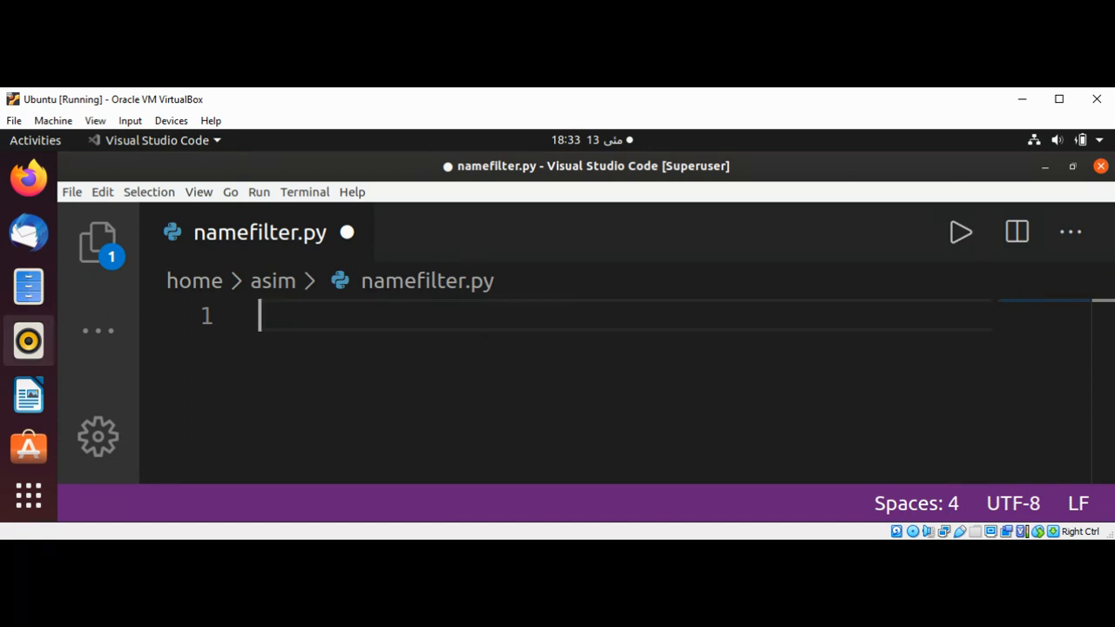
mouse_move(29, 340)
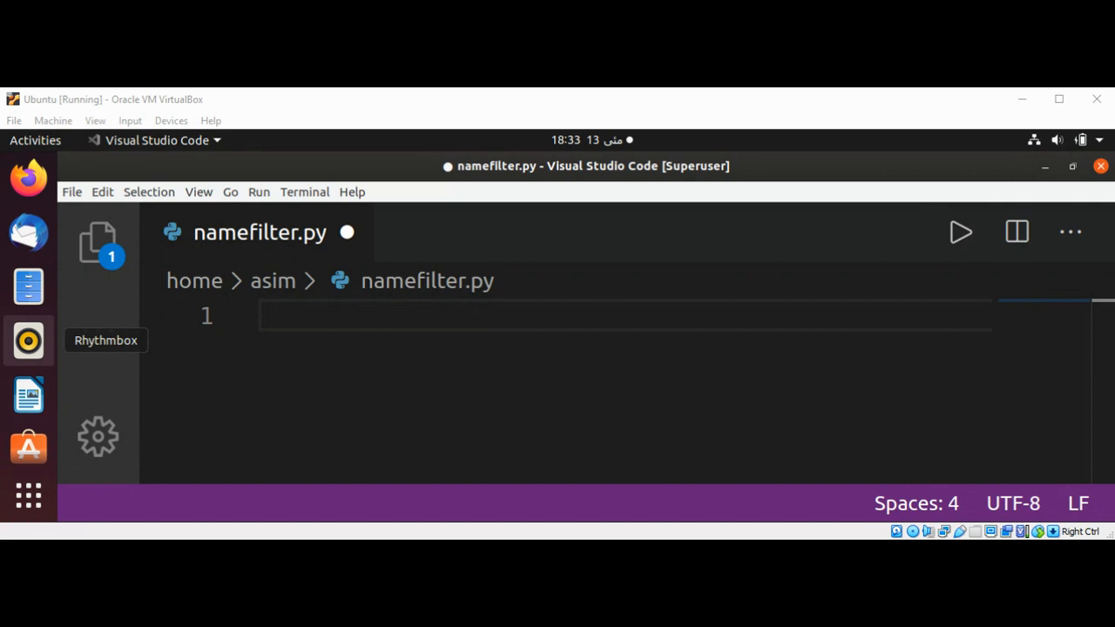
mouse_move(301, 110)
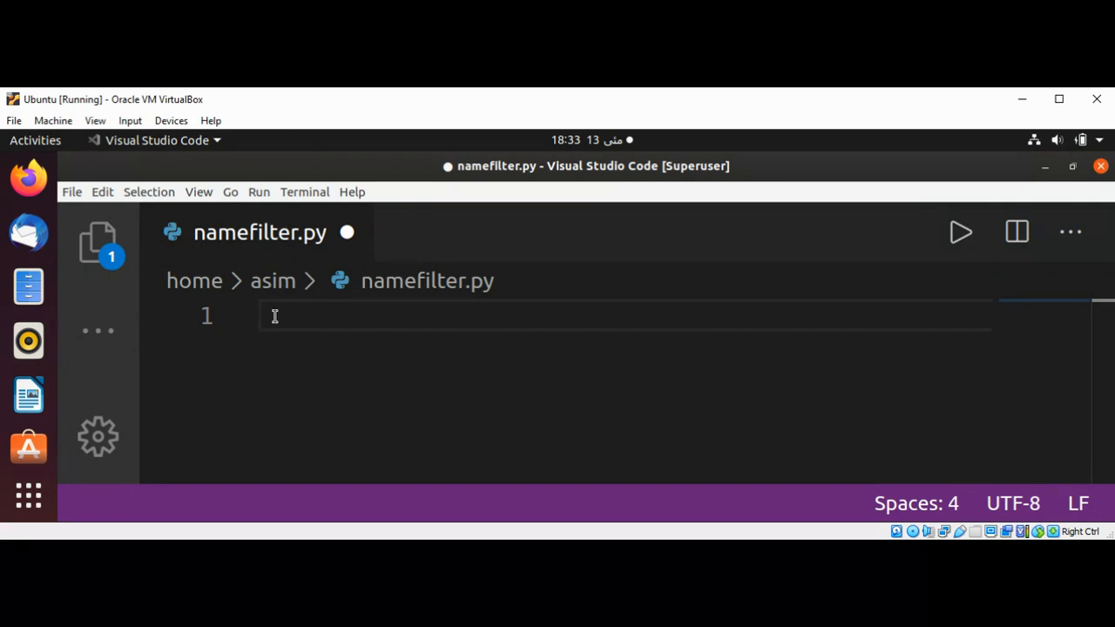
Write 'import fnmatch' and senders = ['Jane Tyson','TysonMike'] in namefilter.py.
text(import)
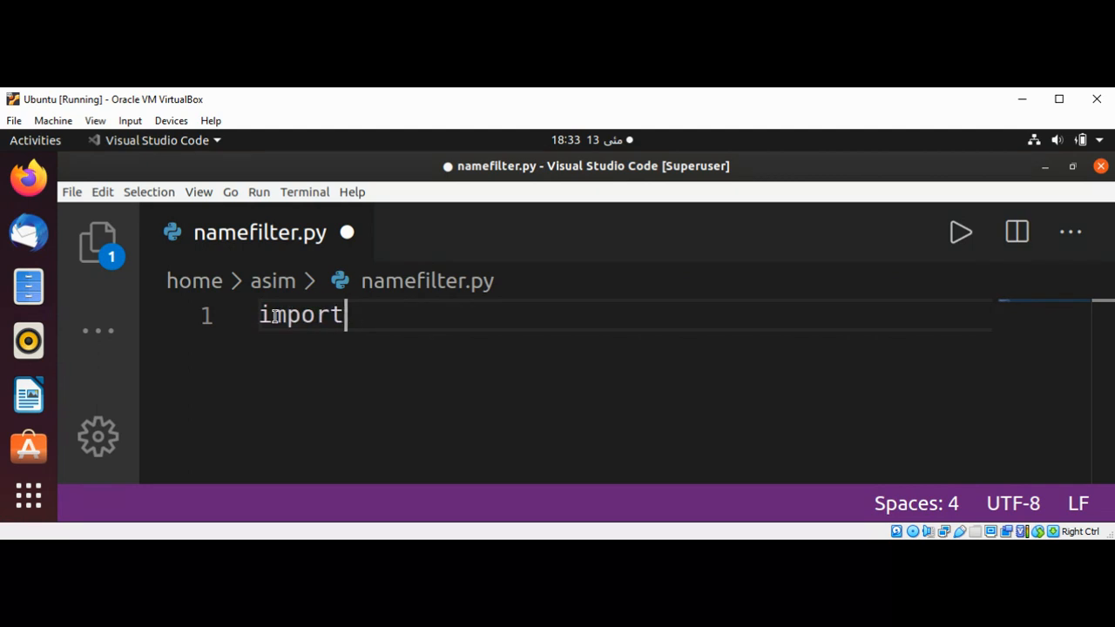
text(fnmatch)
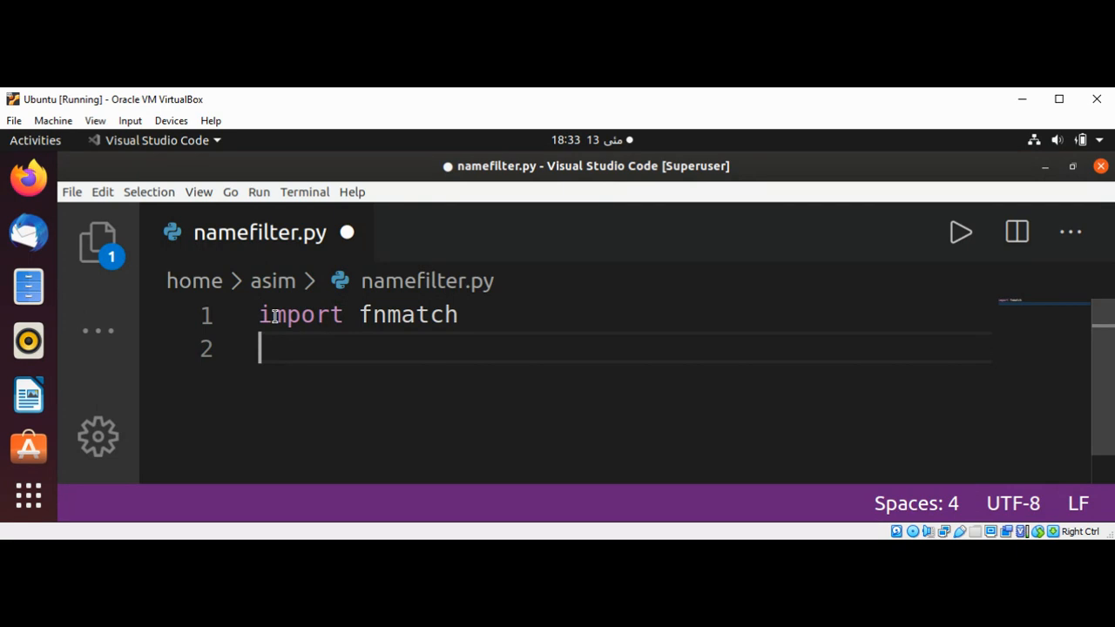
text(s)
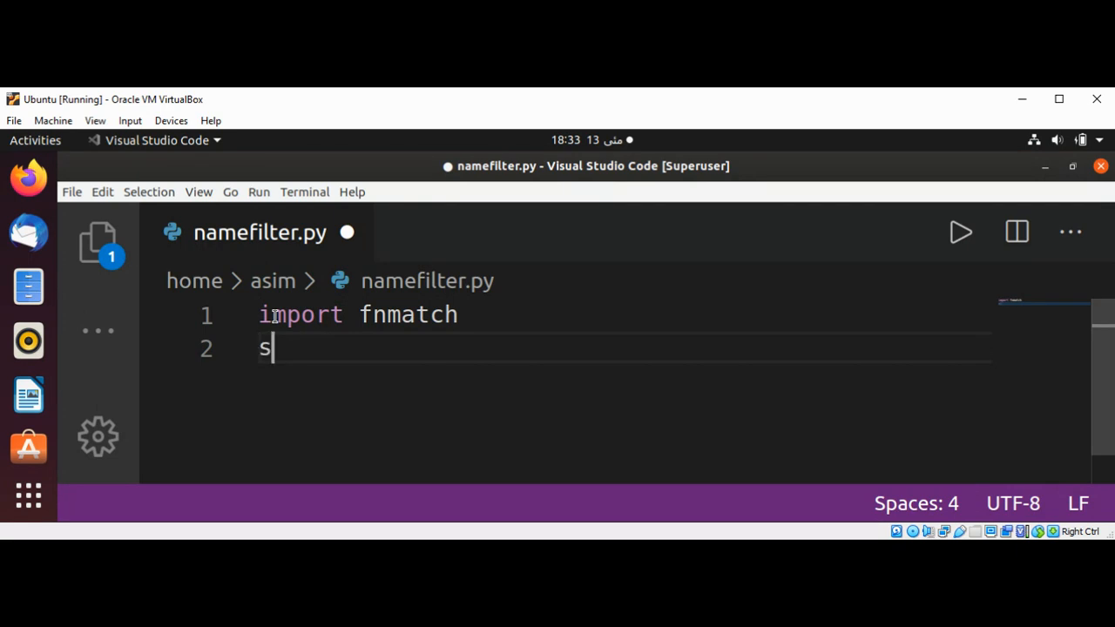
text(enders =)
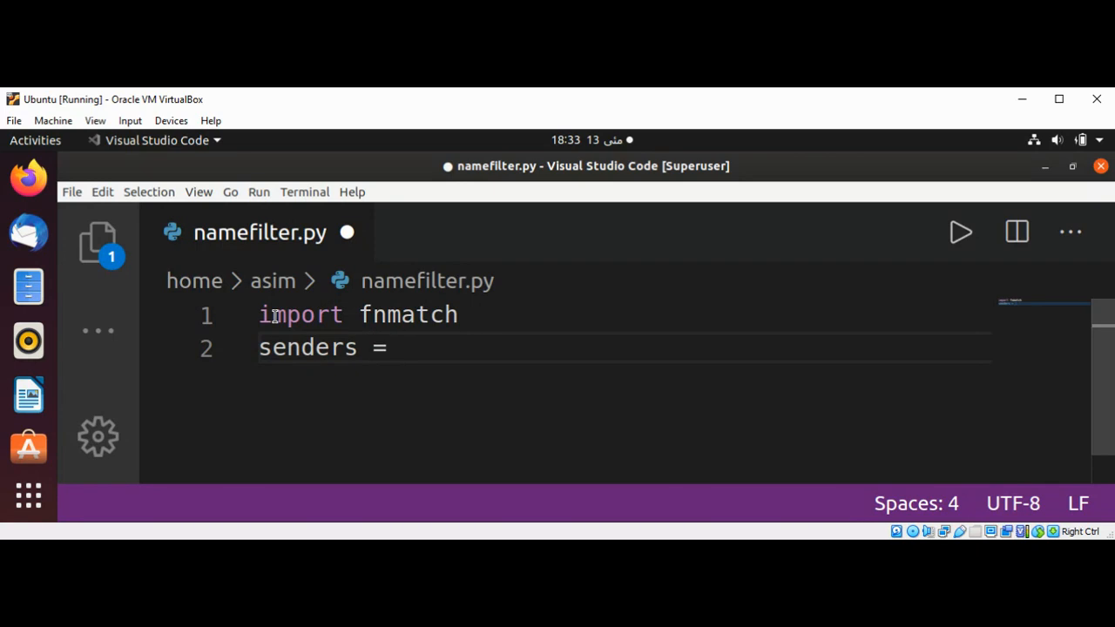
text([''])
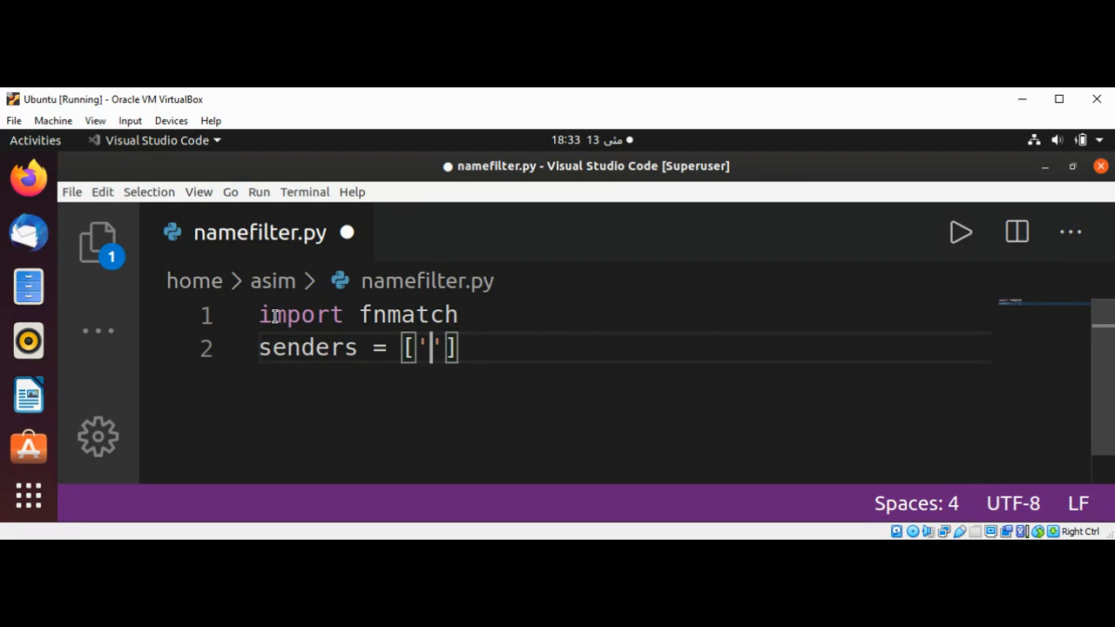
text(Jane)
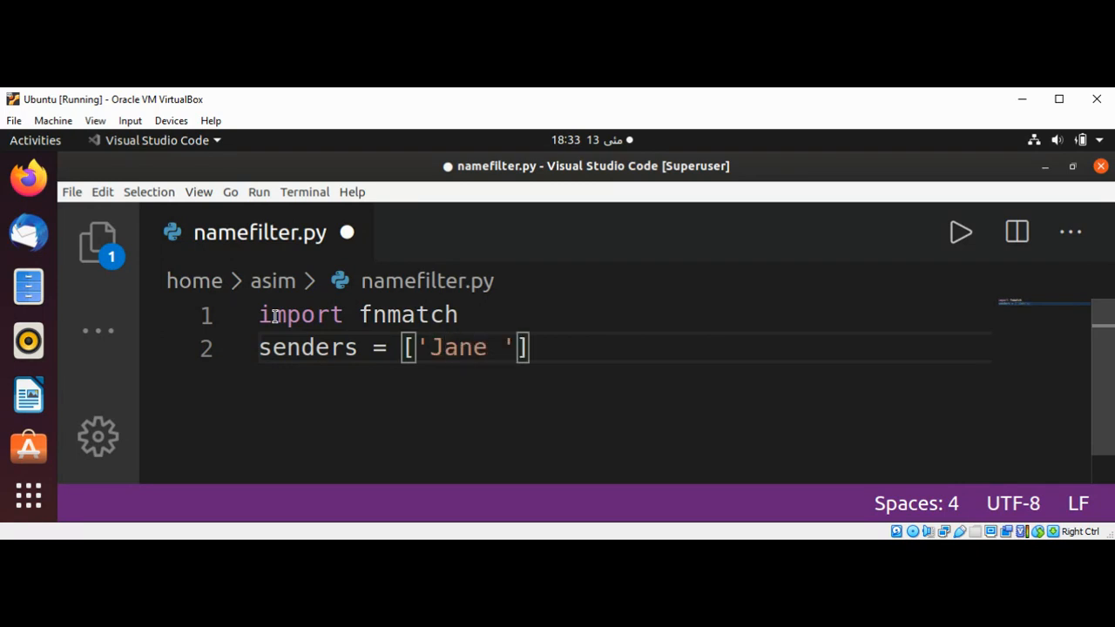
text(Tyson)
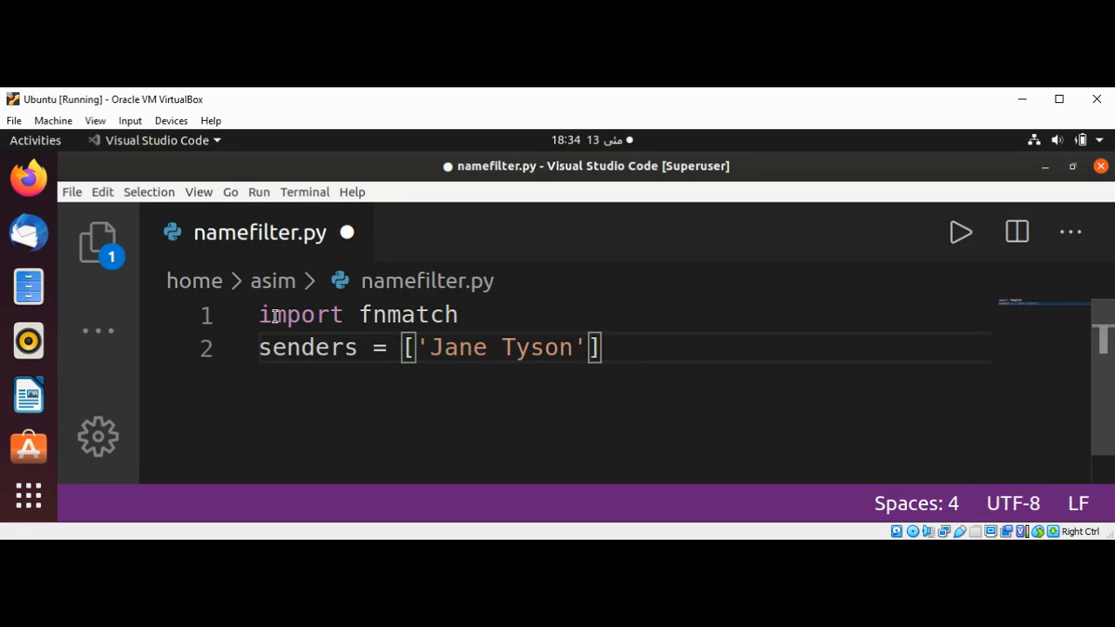
text(,'')
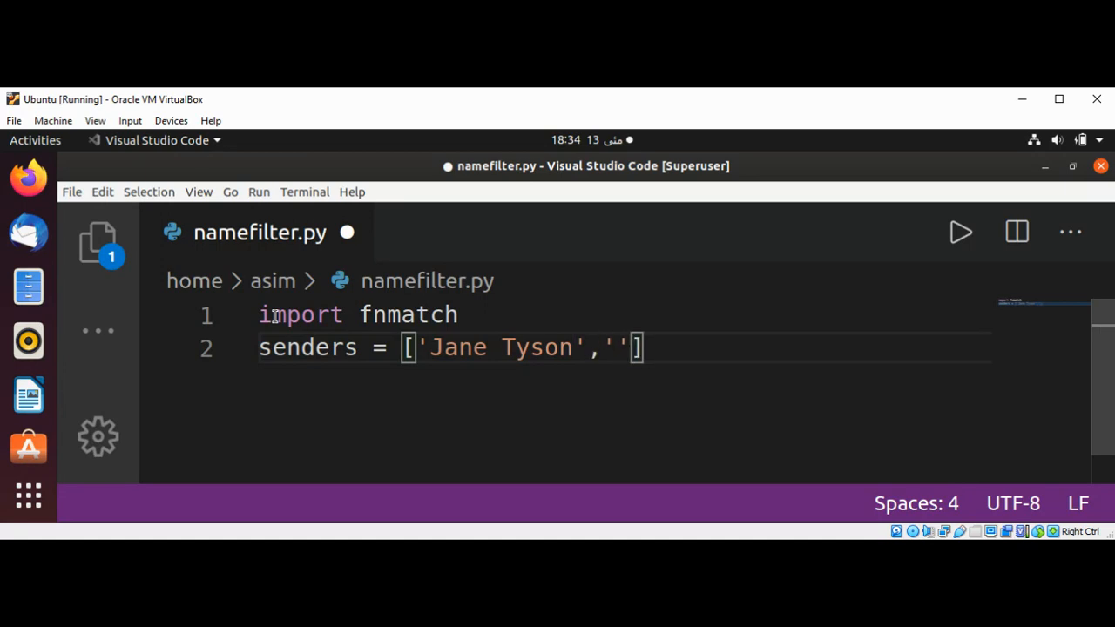
text(Tyson)
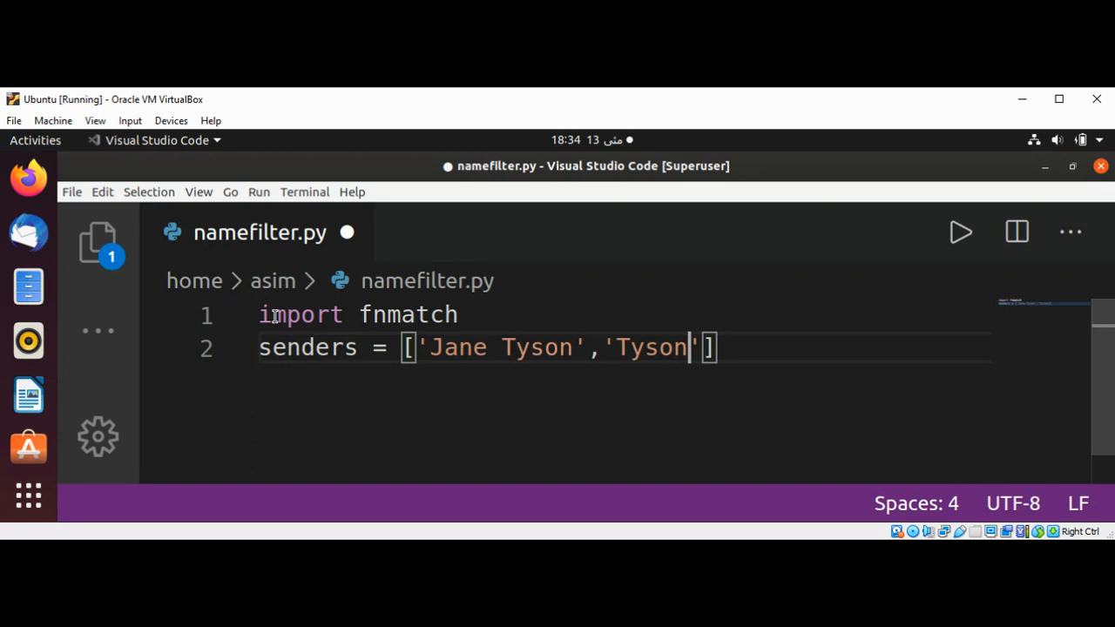
text(Mike)
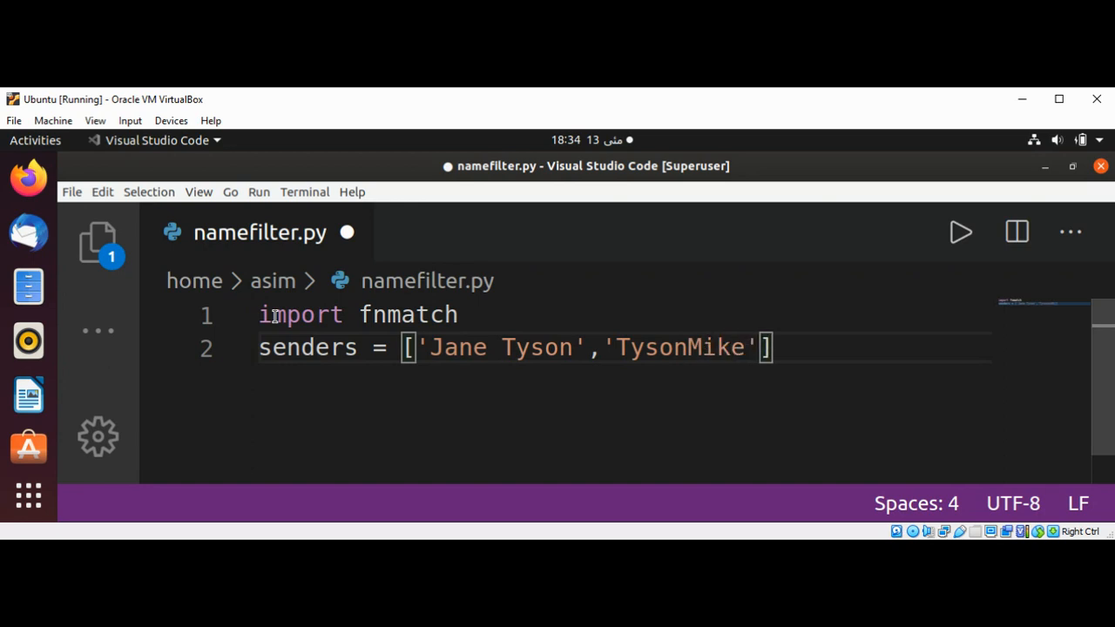
mouse_move(393, 107)
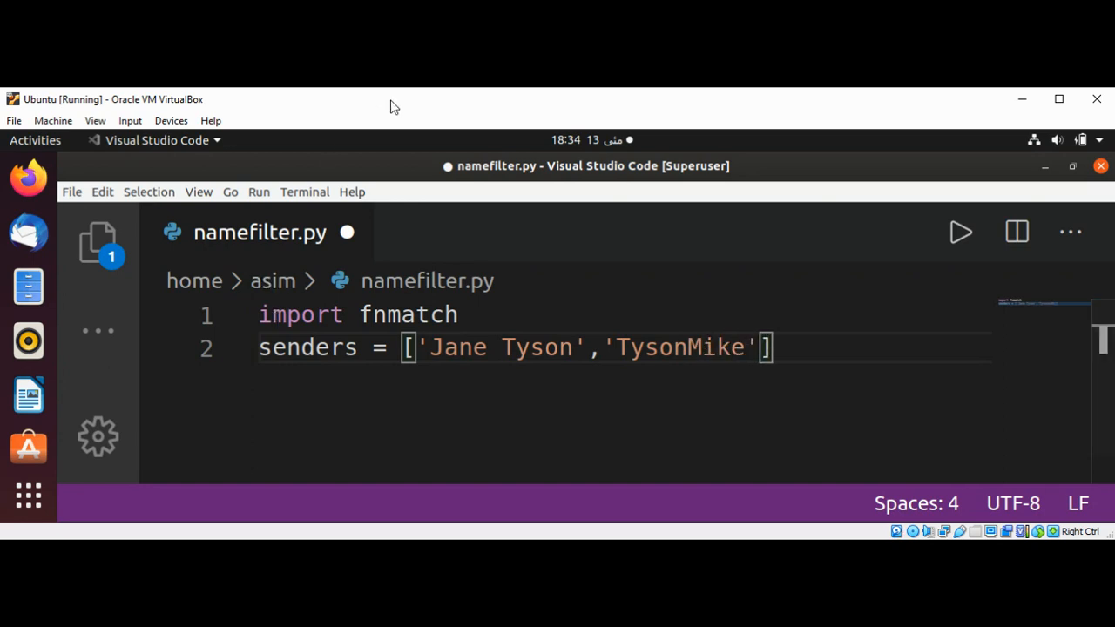
mouse_move(766, 318)
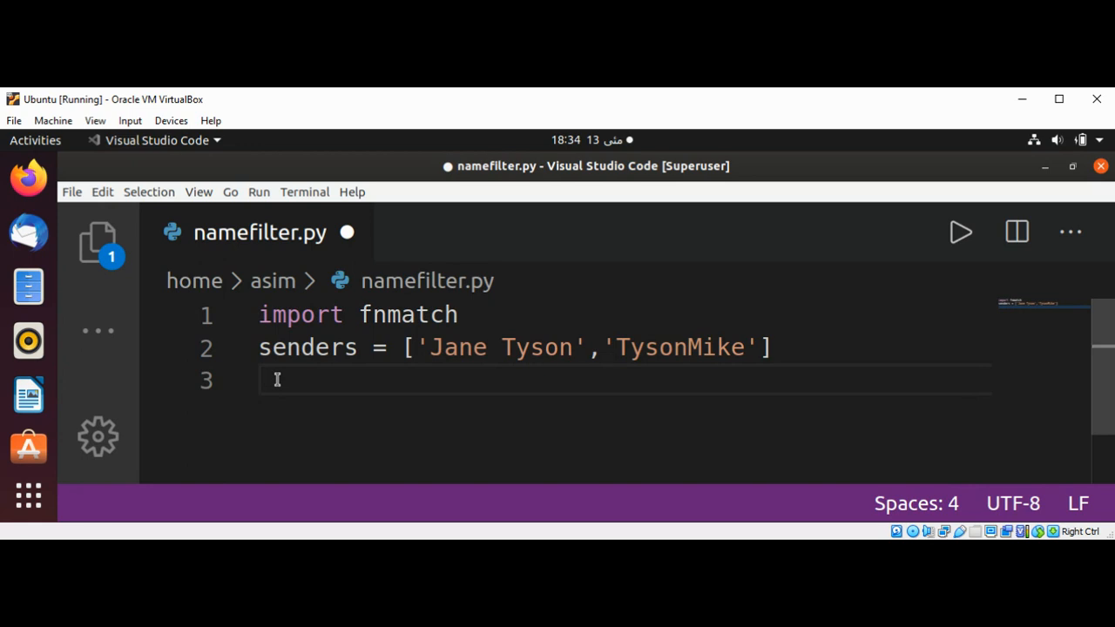
Add the line fnmatch.filter(senders,'Tyson*') and start a new line.
text(fnm)
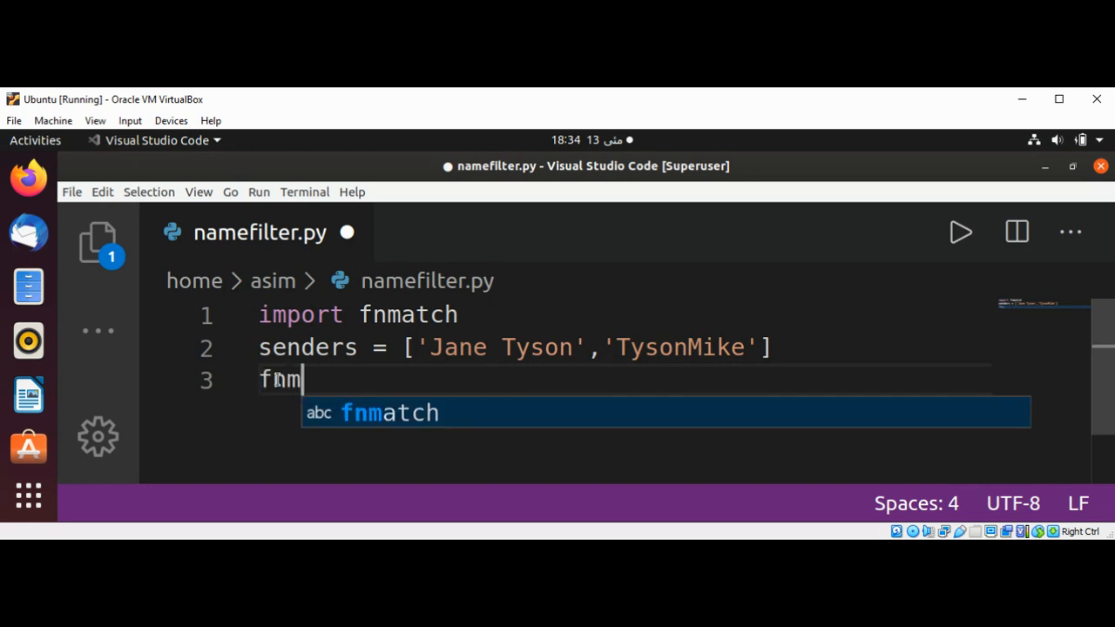
text(atch)
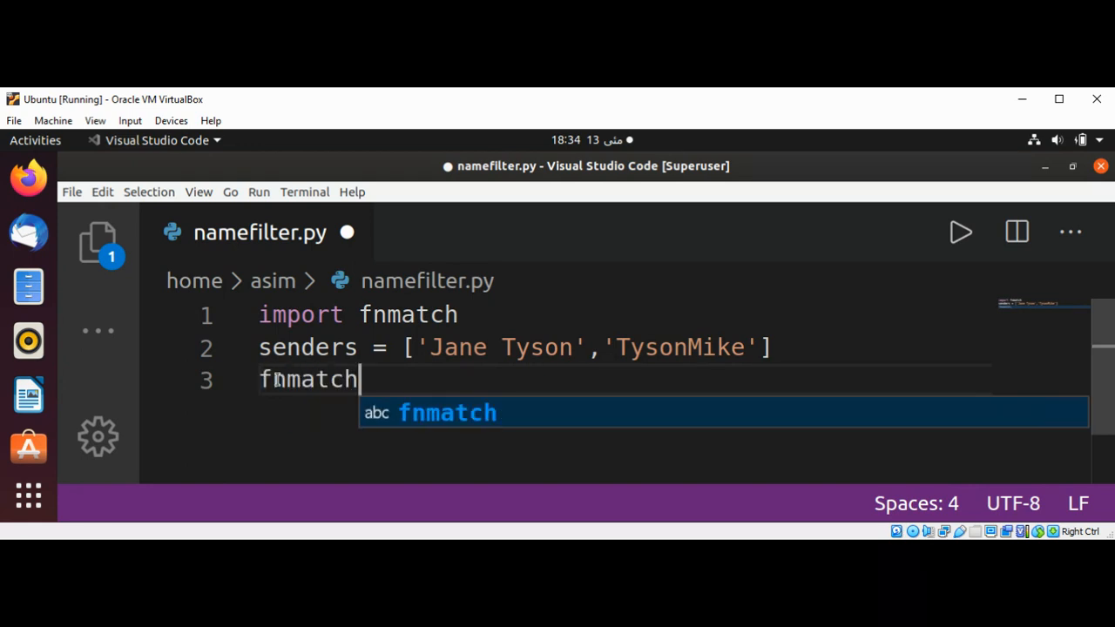
text(.fi)
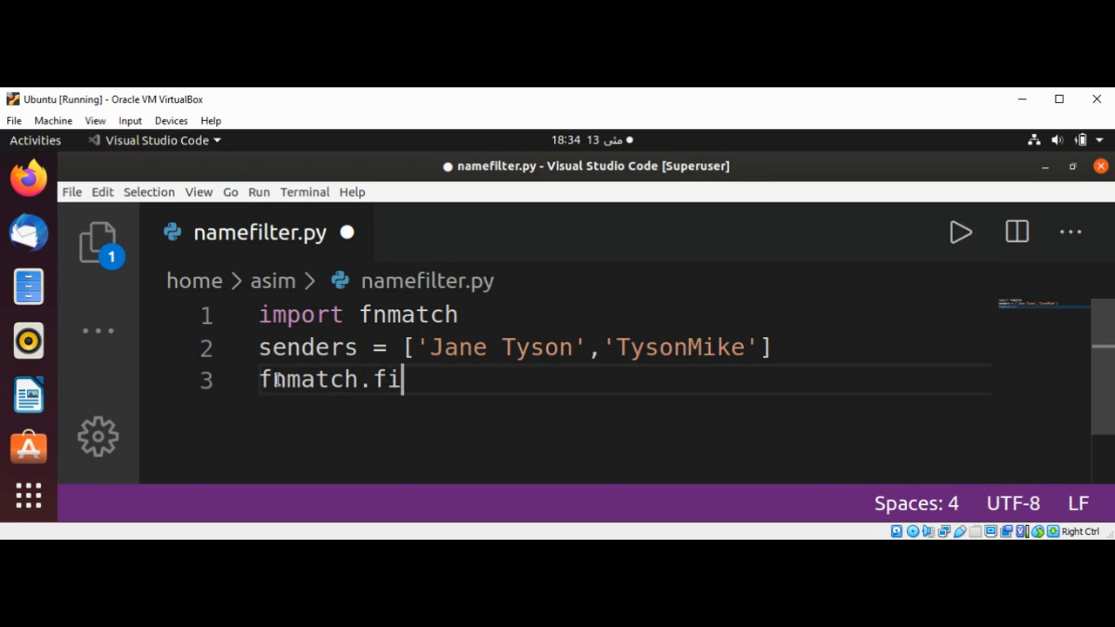
text(lter)
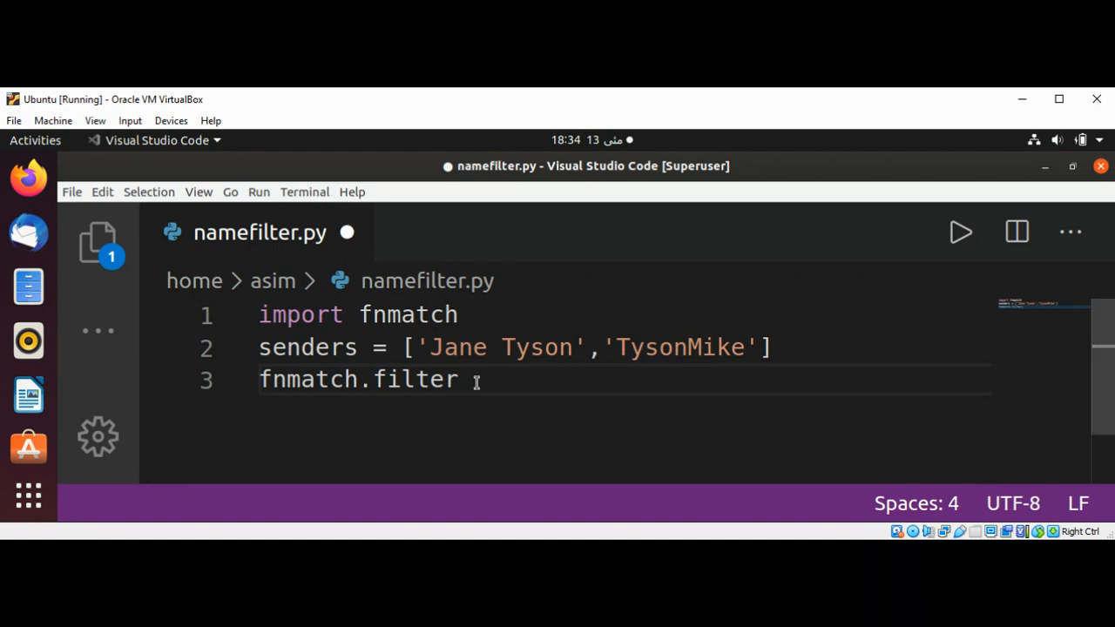
text((senders,)
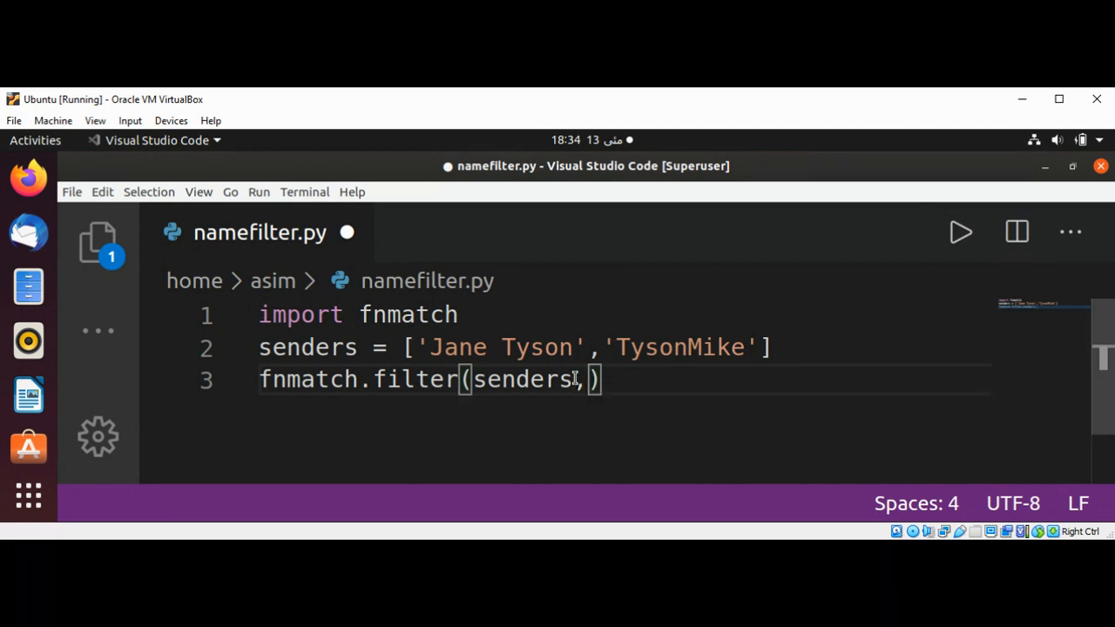
text(')
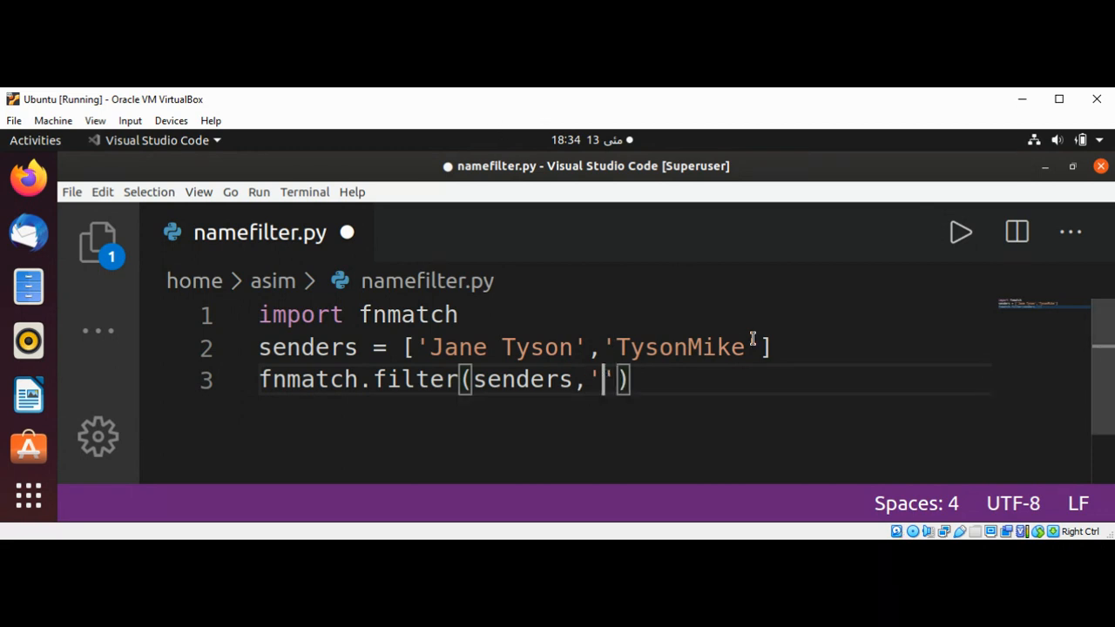
text(Tyson)
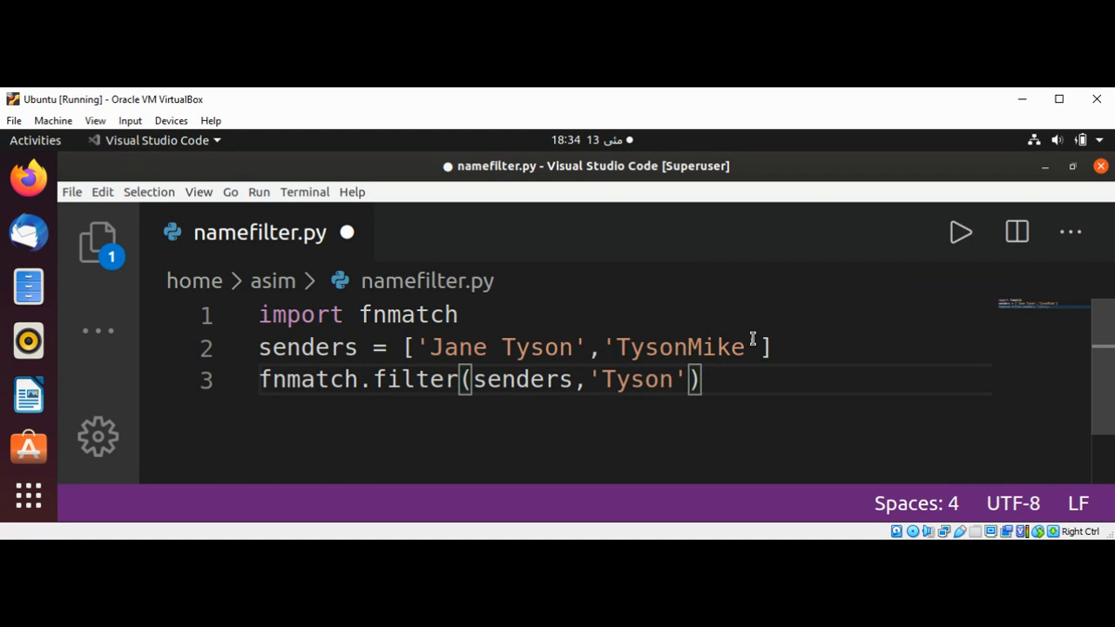
text(*)
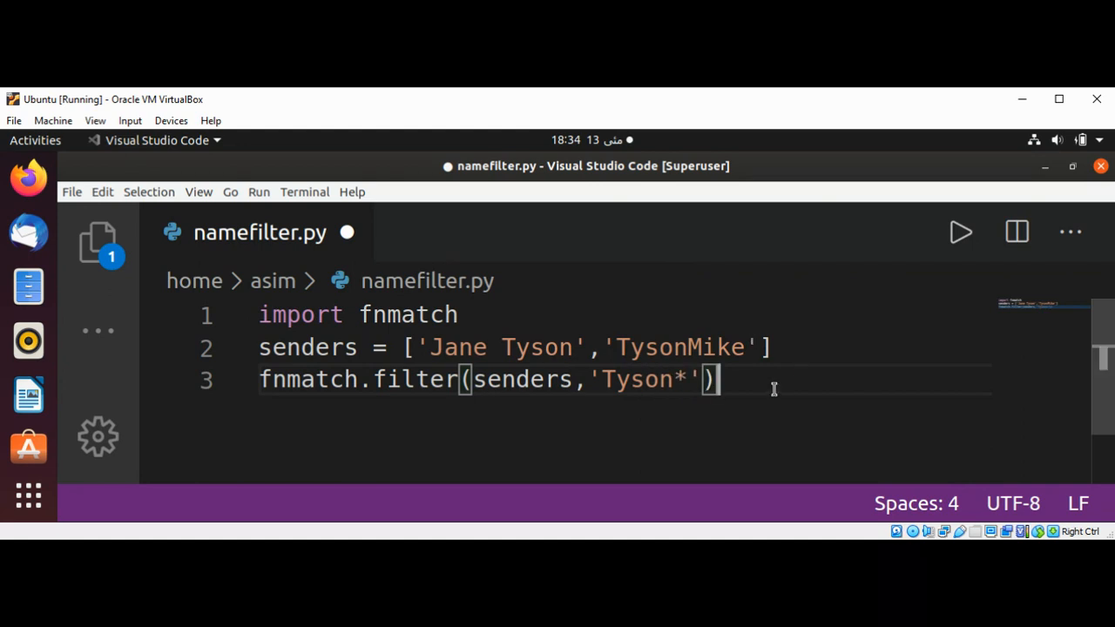
key(Enter)
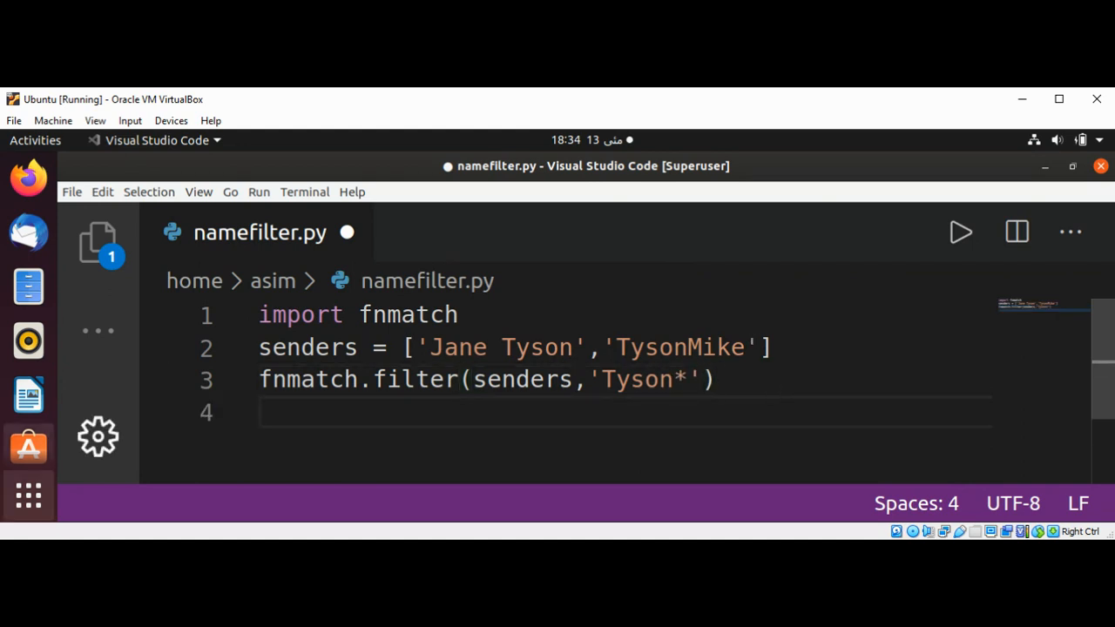
mouse_move(28, 495)
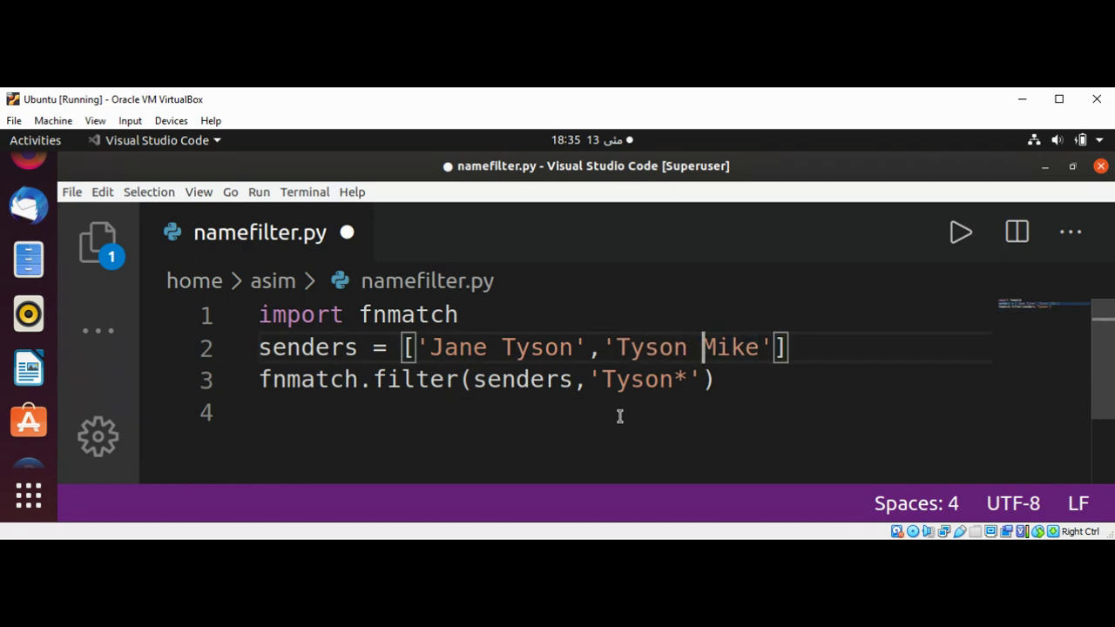
mouse_move(629, 379)
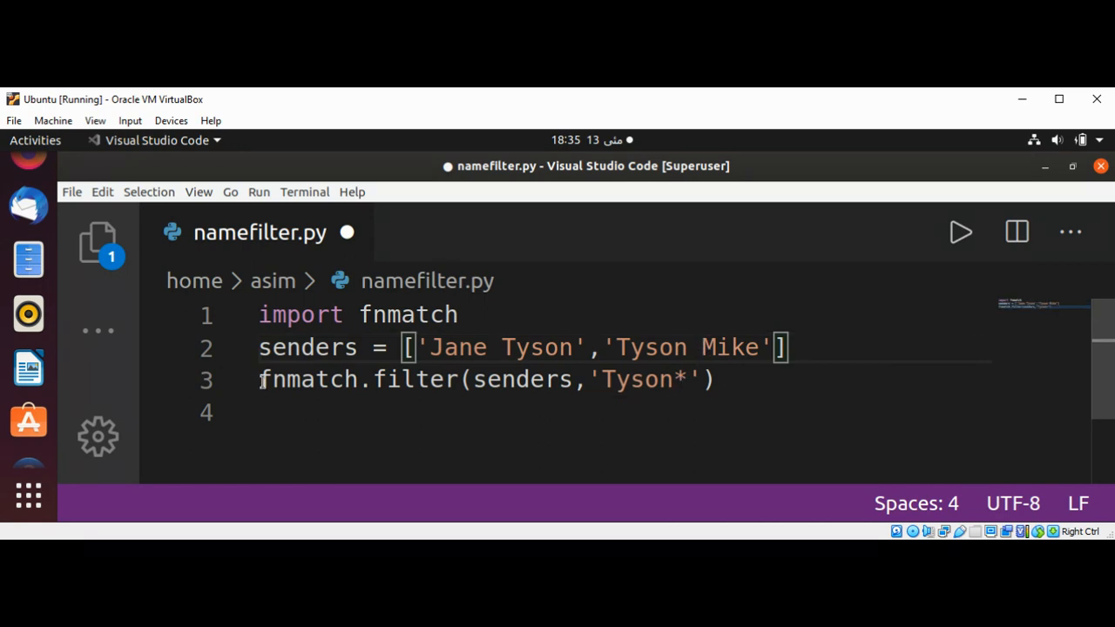
Change 'TysonMike' to 'Tyson Mike', wrap the filter call in print(), and save.
text(print()
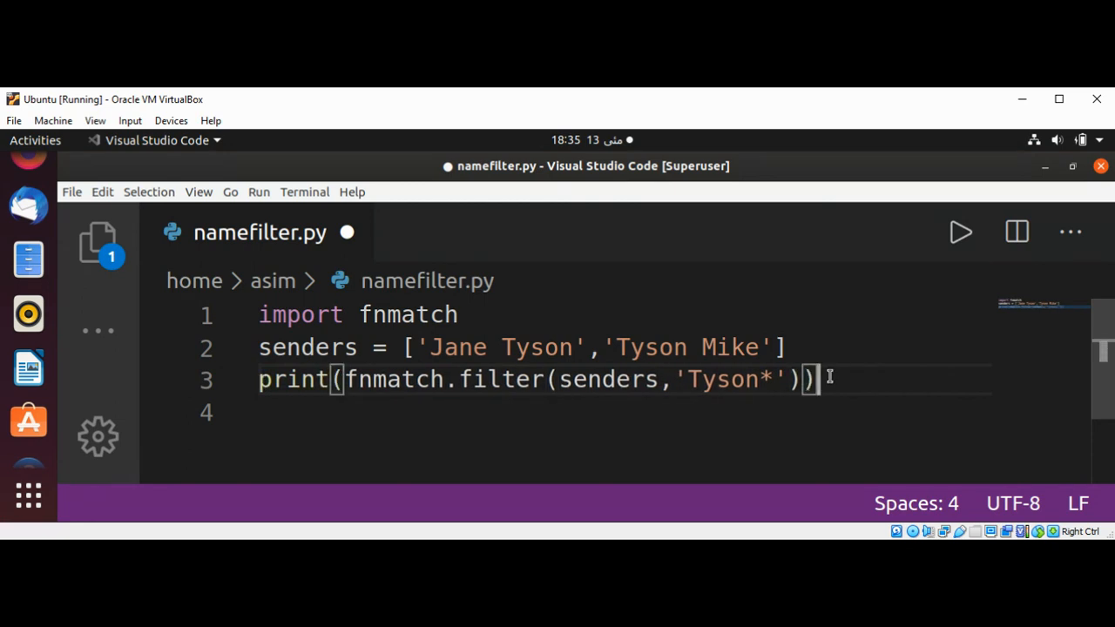
key(Enter)
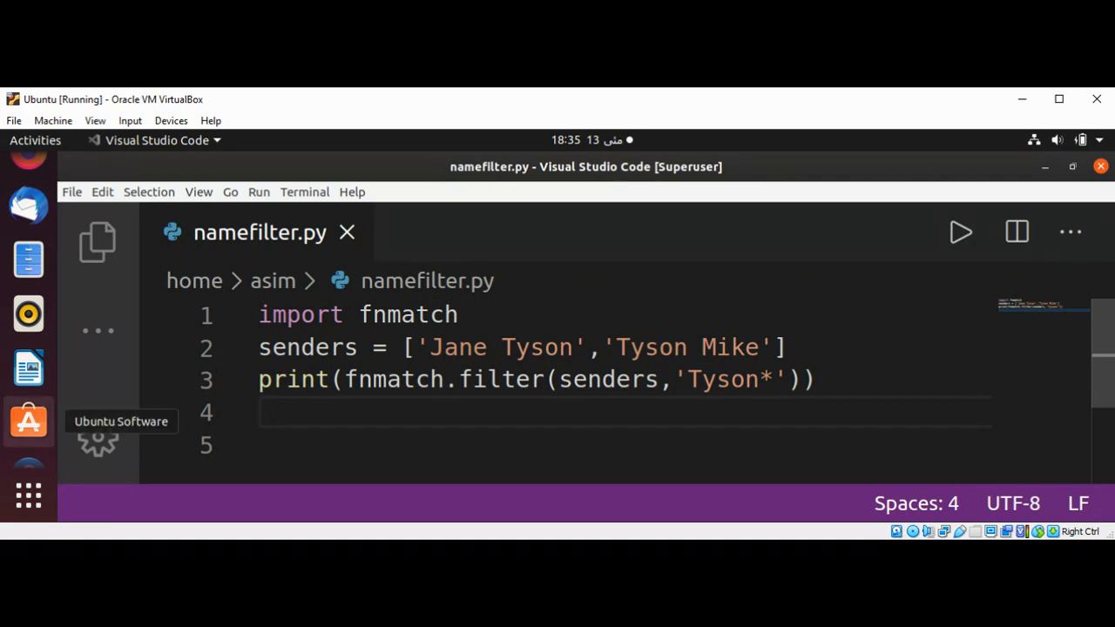
Run namefilter.py, see ['Tyson Mike'] printed, and close the terminal.
click(962, 232)
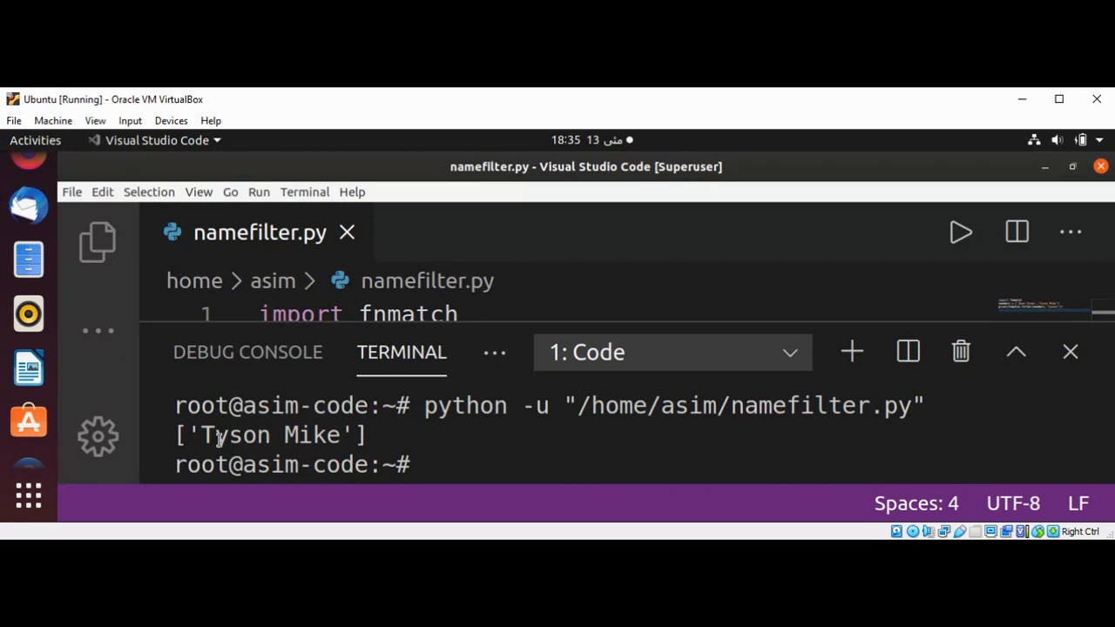
mouse_move(884, 170)
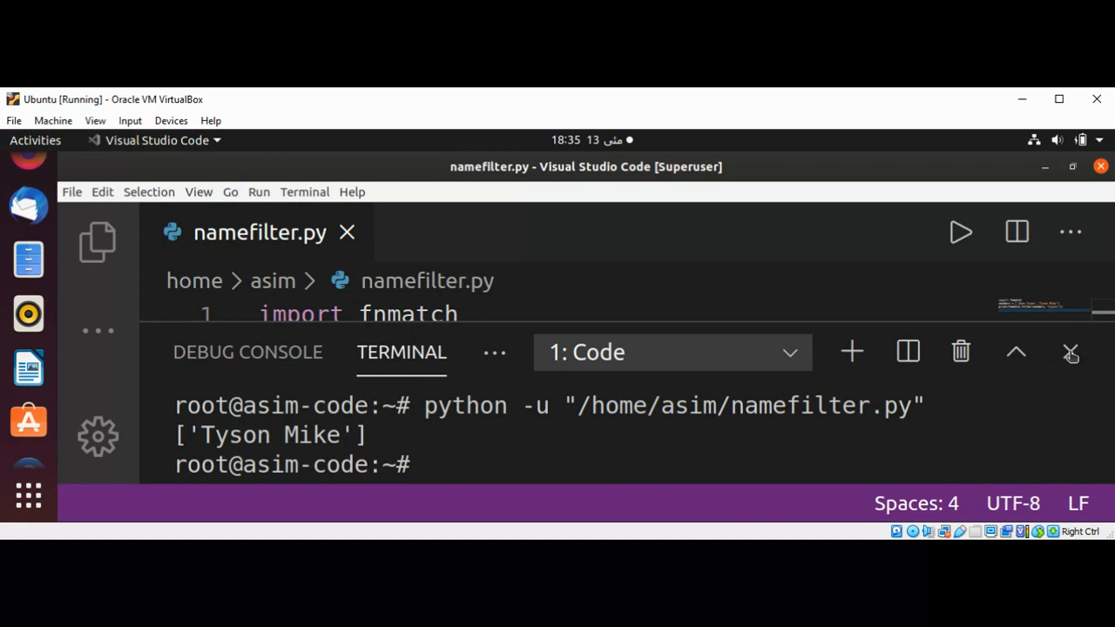
click(1071, 352)
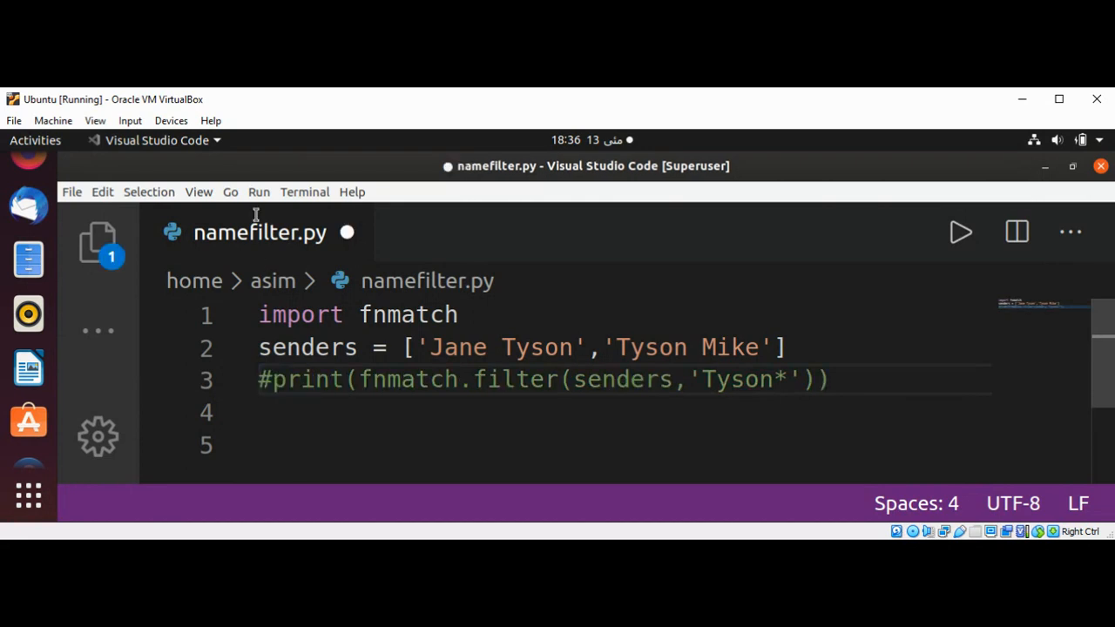
mouse_move(296, 132)
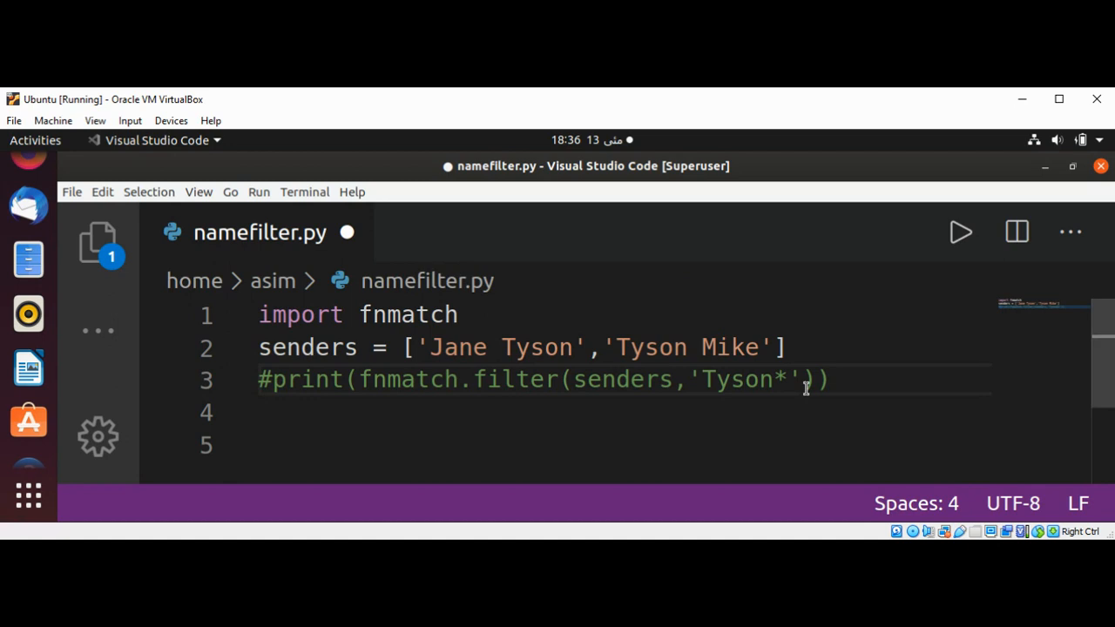
Comment out the 'Tyson*' print line and select it for copying.
drag(357, 380, 828, 380)
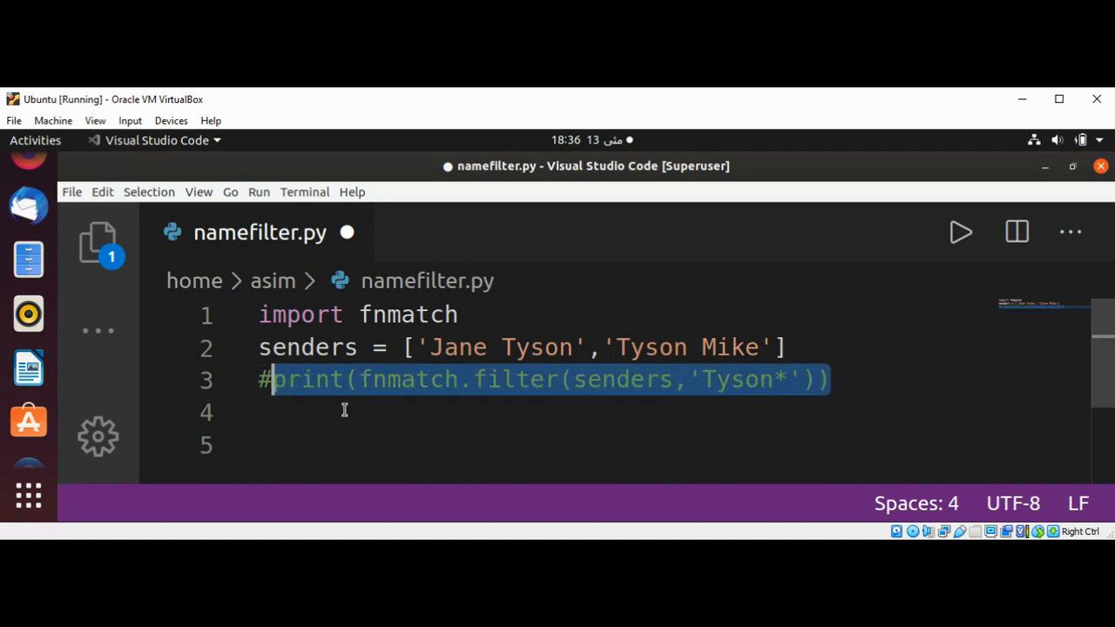
mouse_move(311, 411)
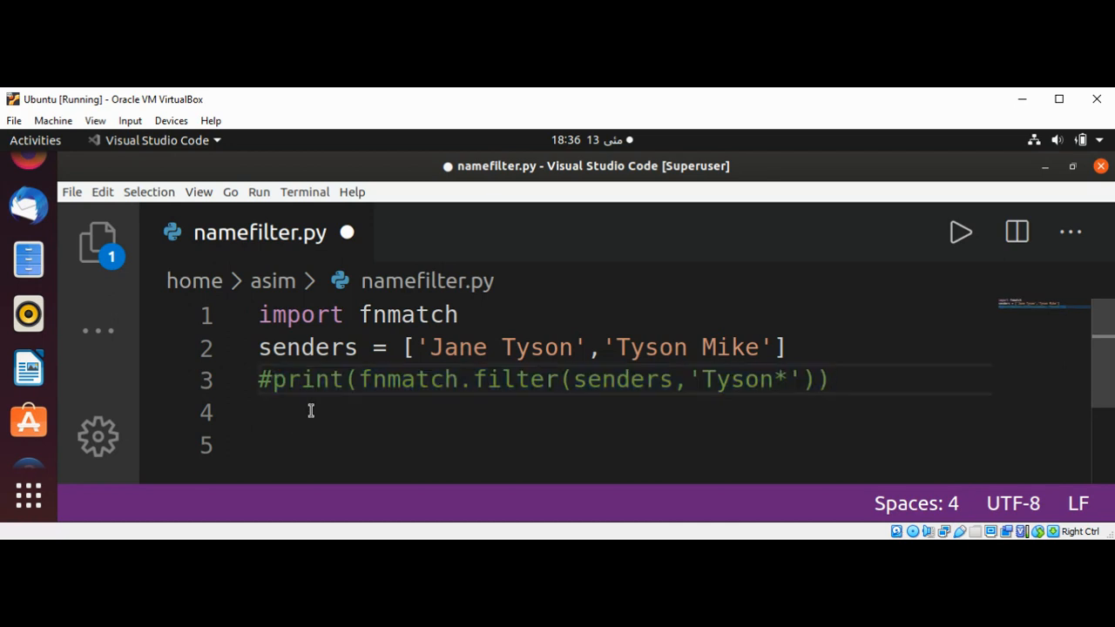
Add print(fnmatch.filter(senders,'*Tyson')) on line 4 and save the script.
text(print(fnmatch.filter(senders,'Tyson*')))
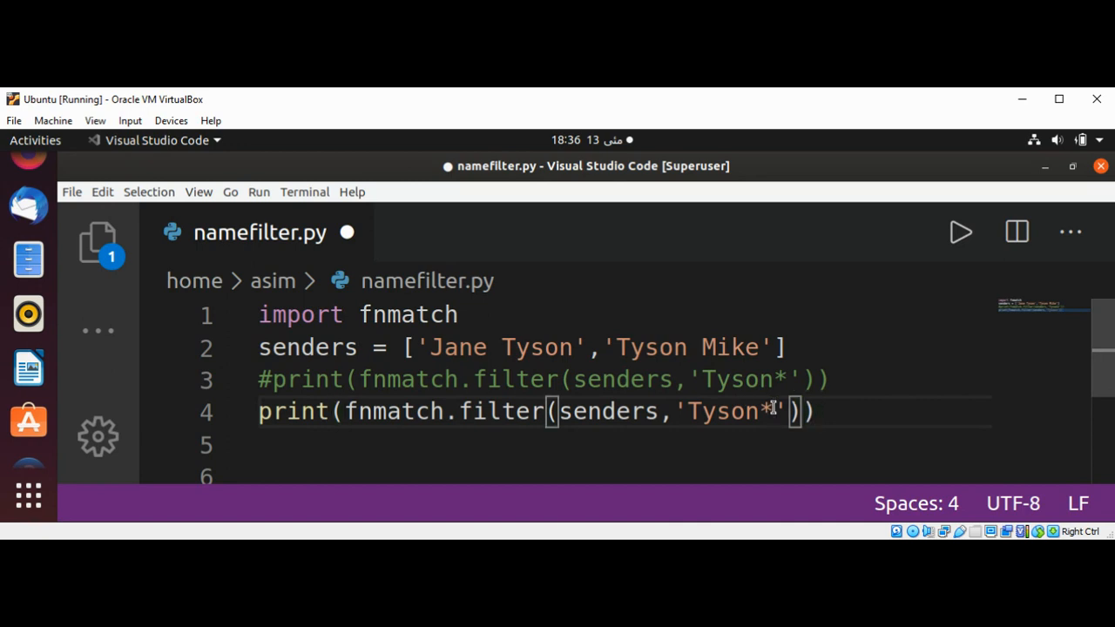
key(BackSpace)
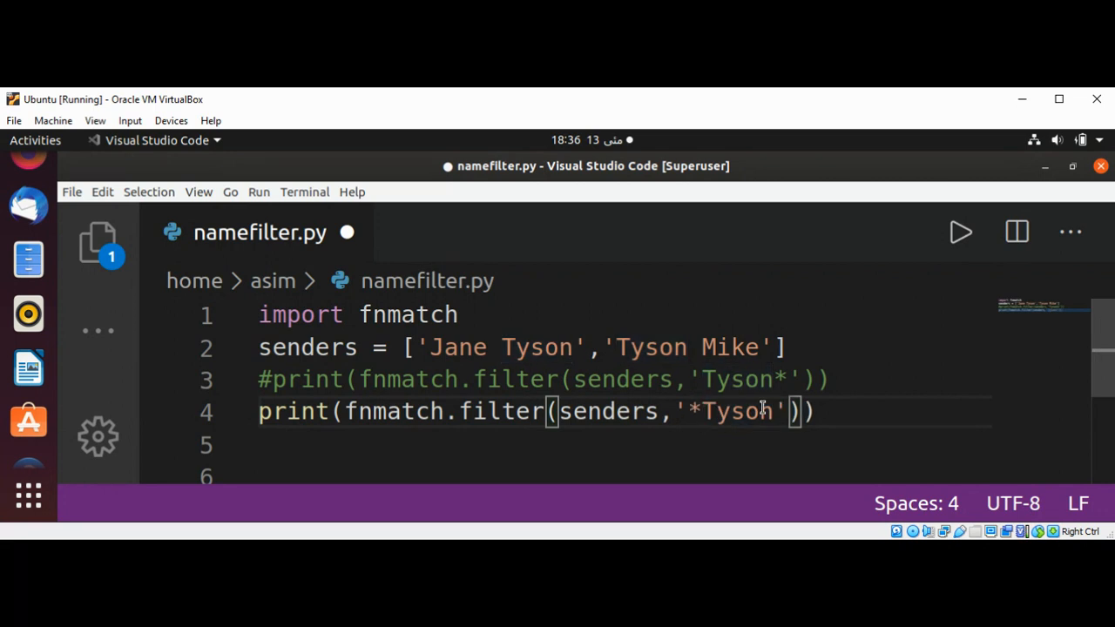
mouse_move(544, 357)
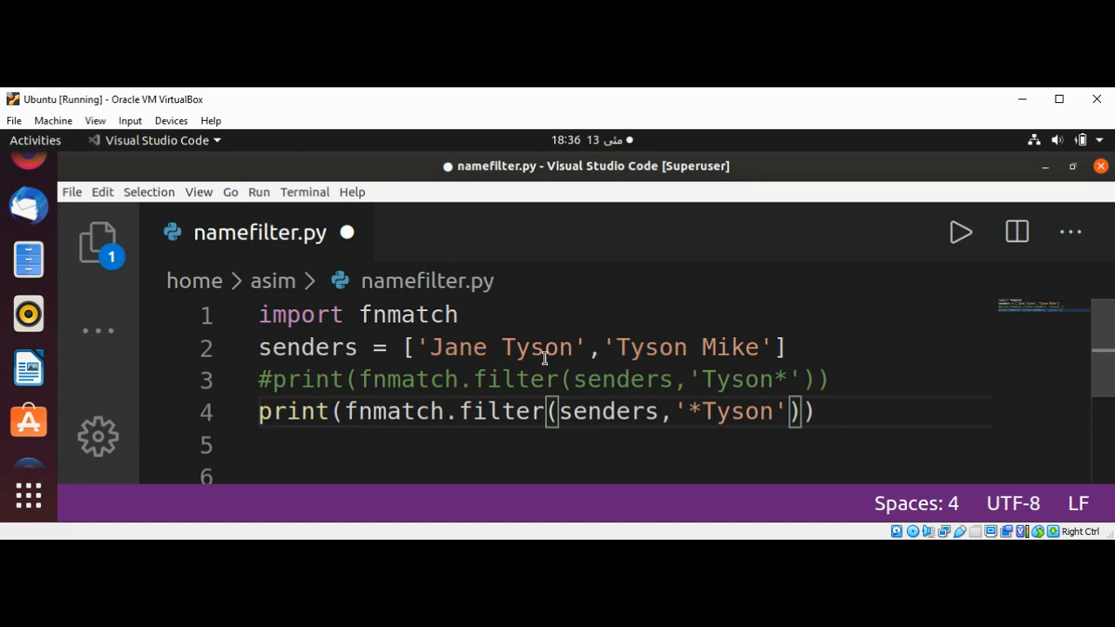
mouse_move(705, 413)
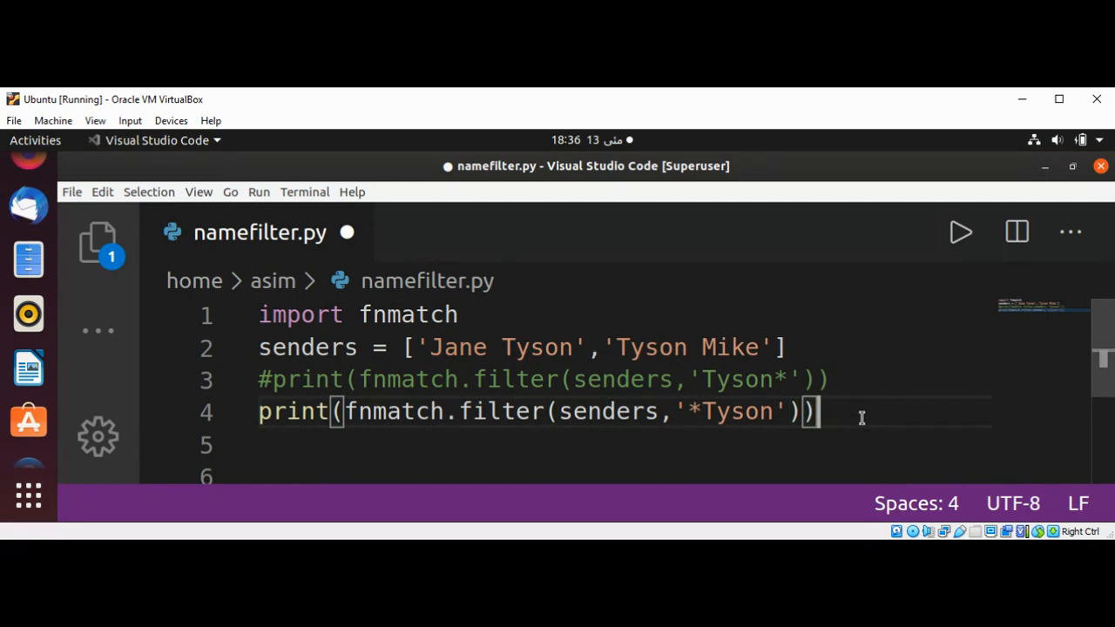
key(ctrl+s)
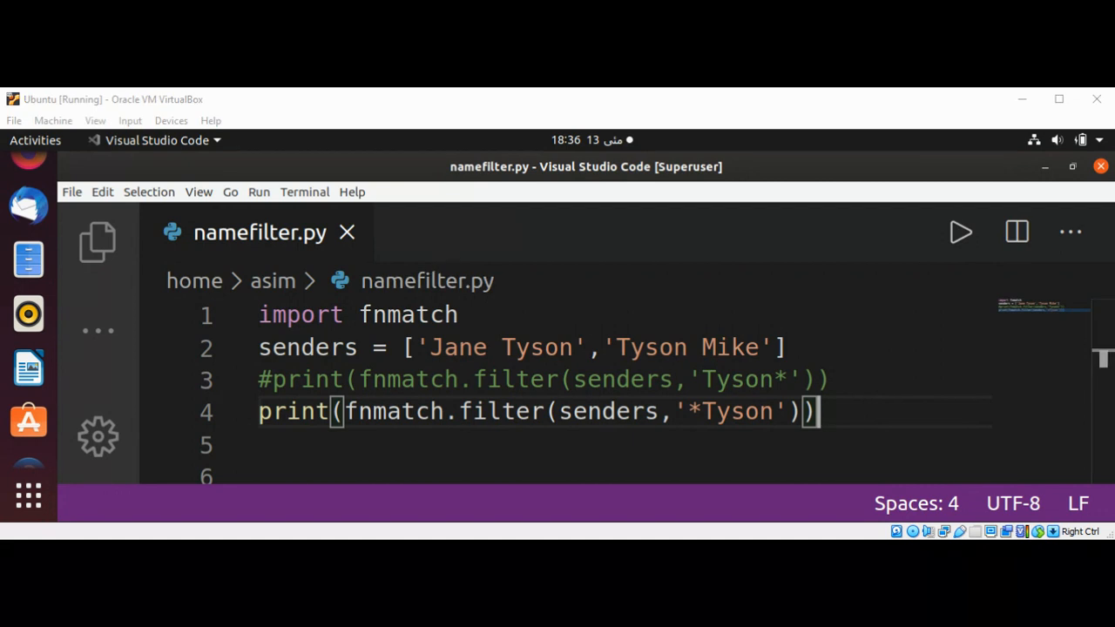
Run namefilter.py and confirm it prints ['Jane Tyson'] for '*Tyson'.
click(961, 232)
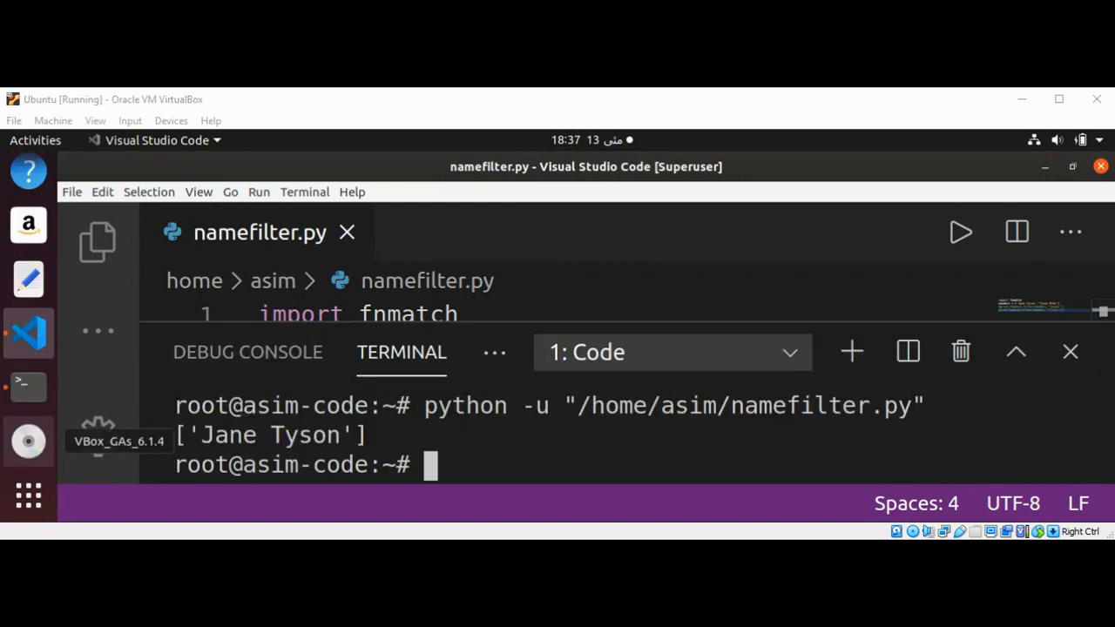
mouse_move(343, 433)
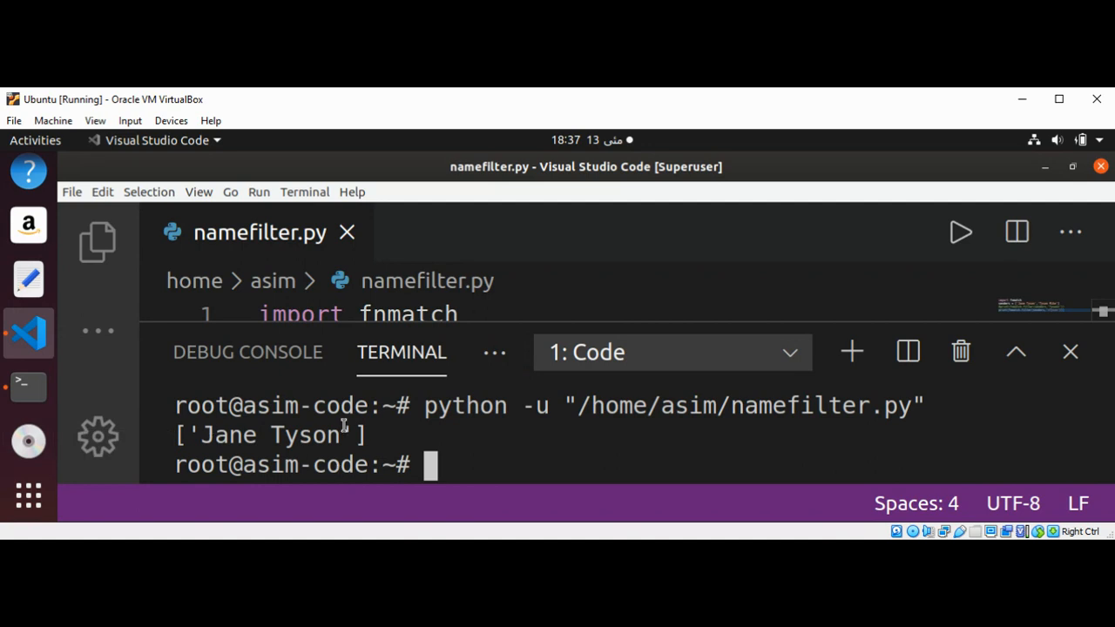
mouse_move(951, 338)
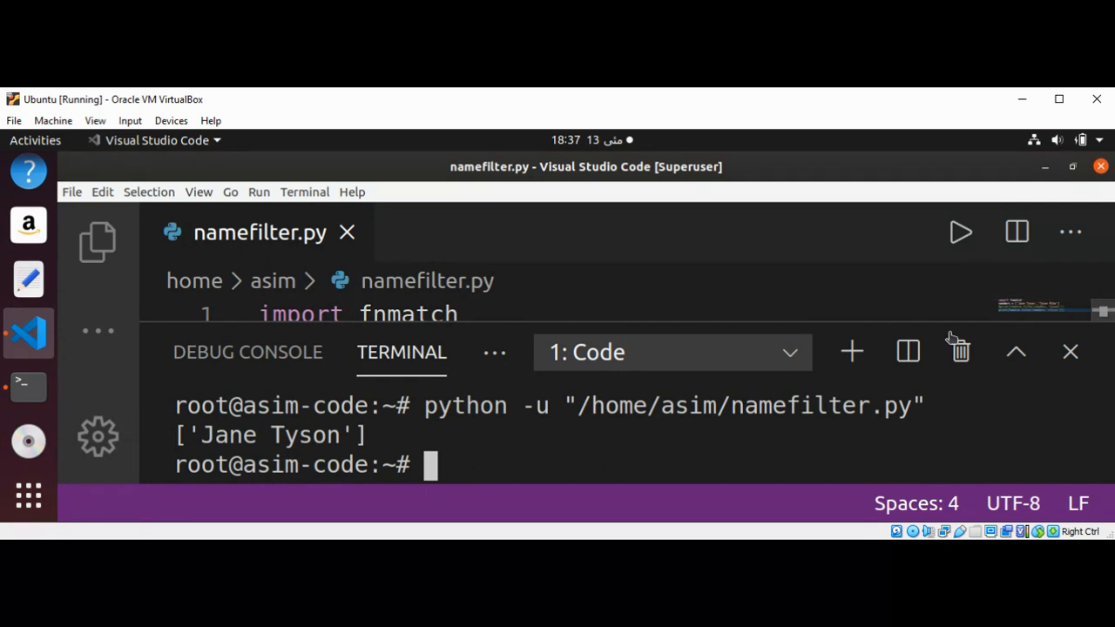
mouse_move(920, 194)
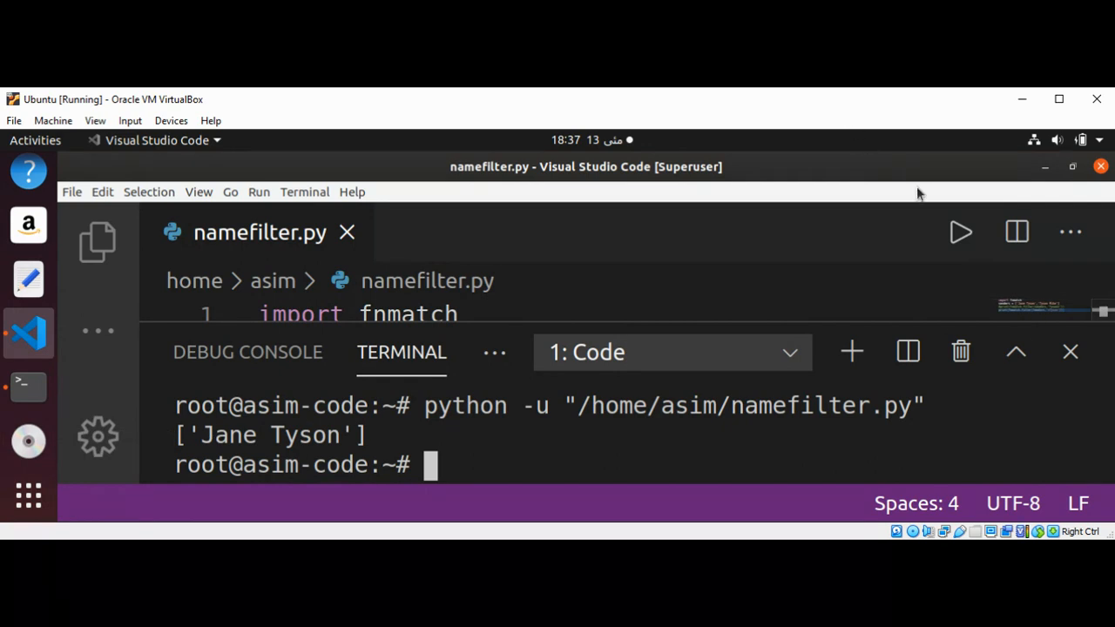
mouse_move(1075, 446)
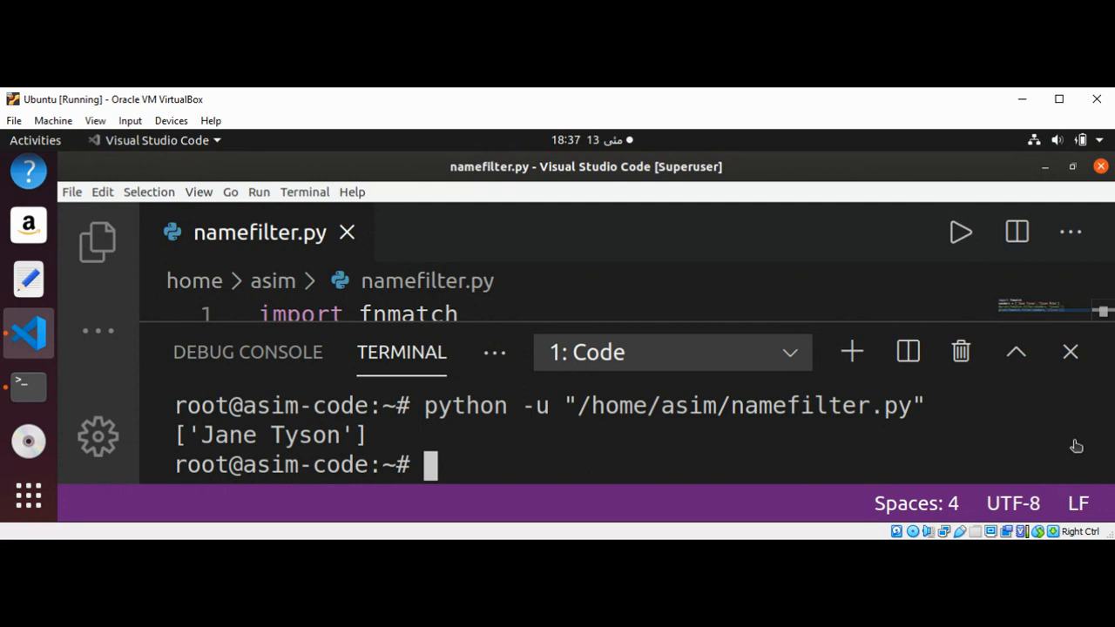